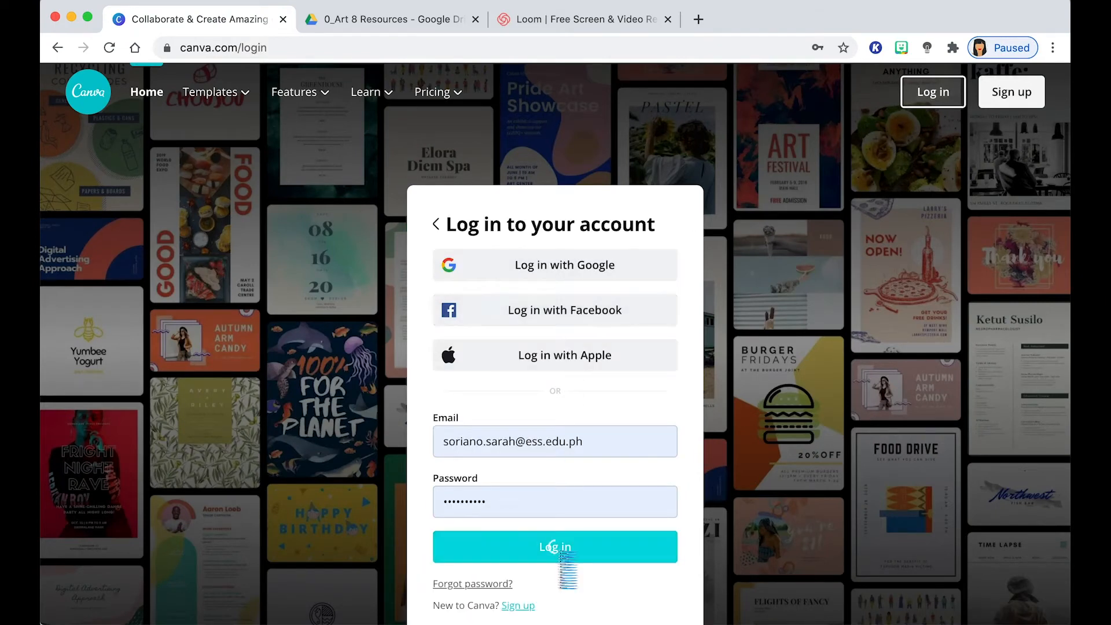
- Log in to the Canva account and reach the home page
left_click(554, 546)
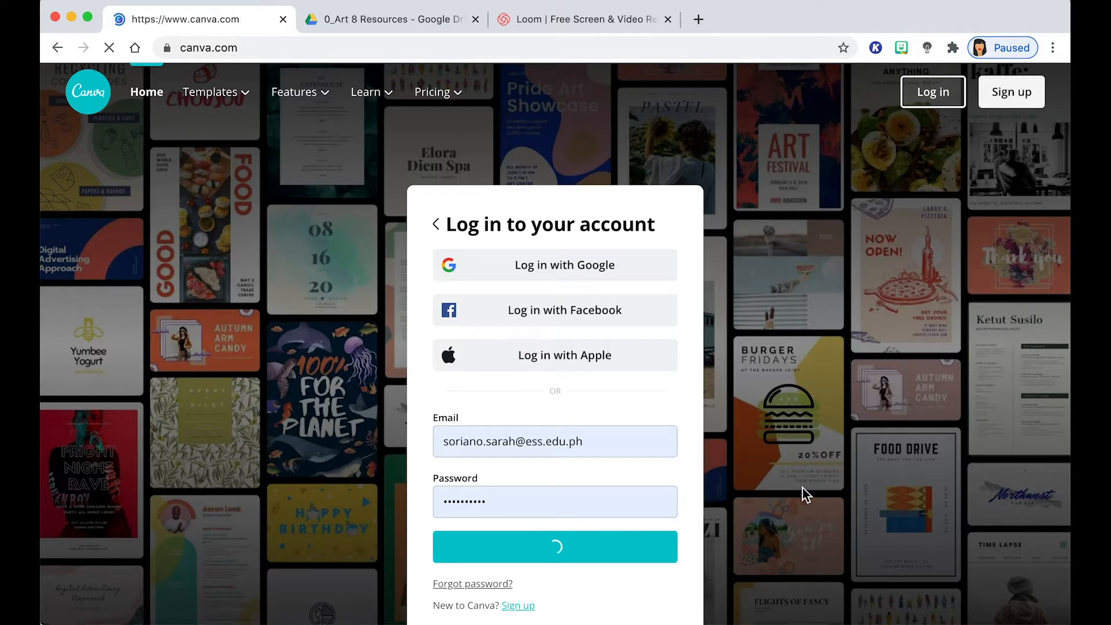
left_click(554, 546)
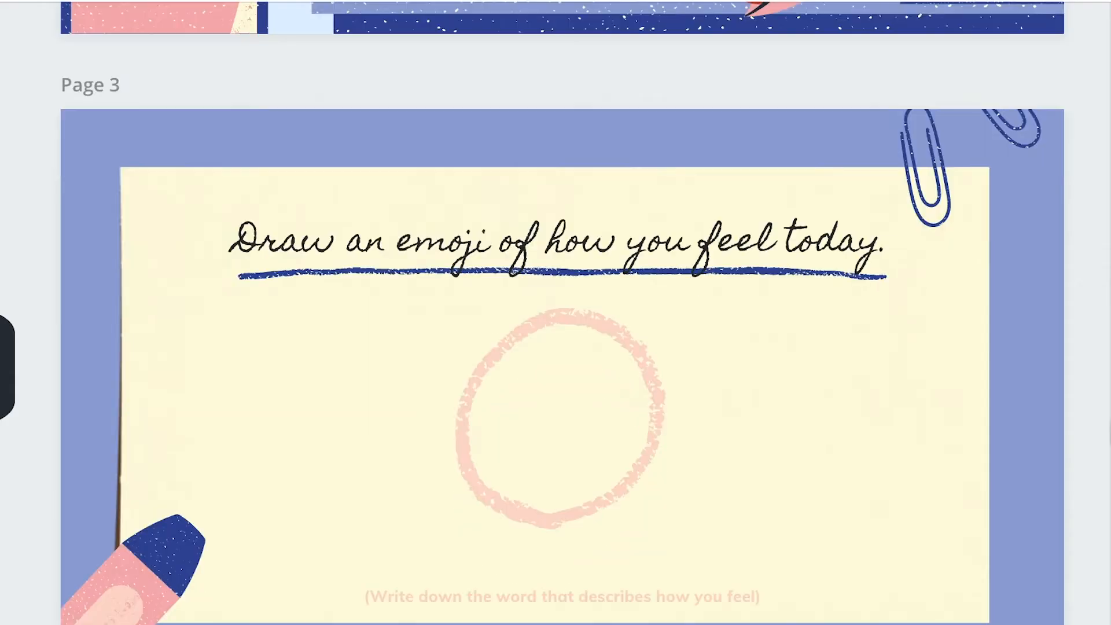
scroll("down", 3)
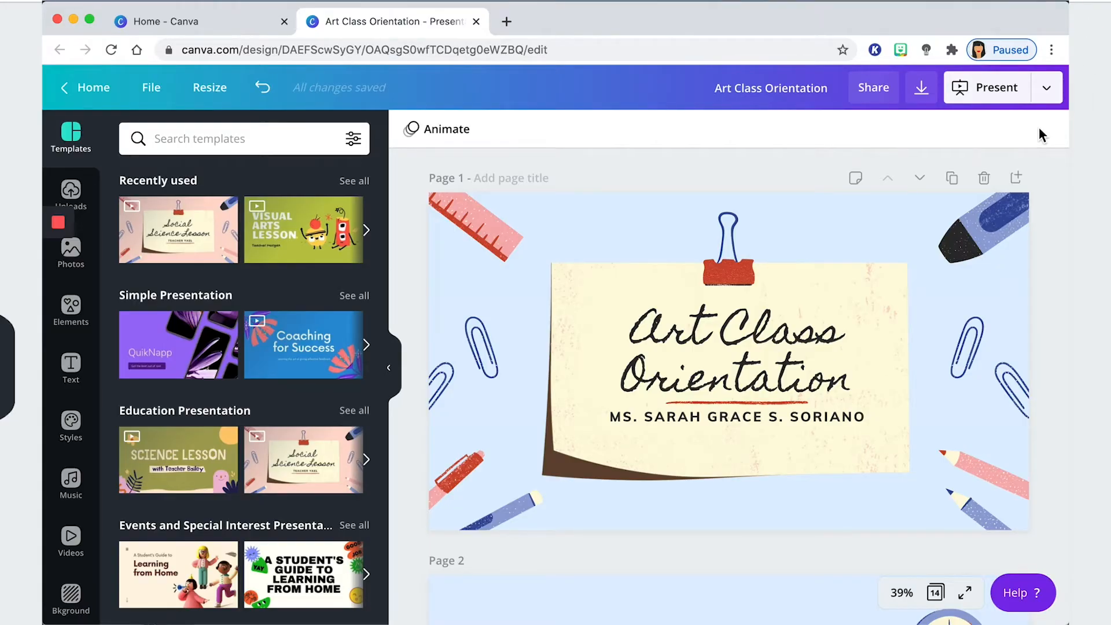
- Present the Art Class Orientation deck, showing and hiding the students' drawing responses
left_click(984, 86)
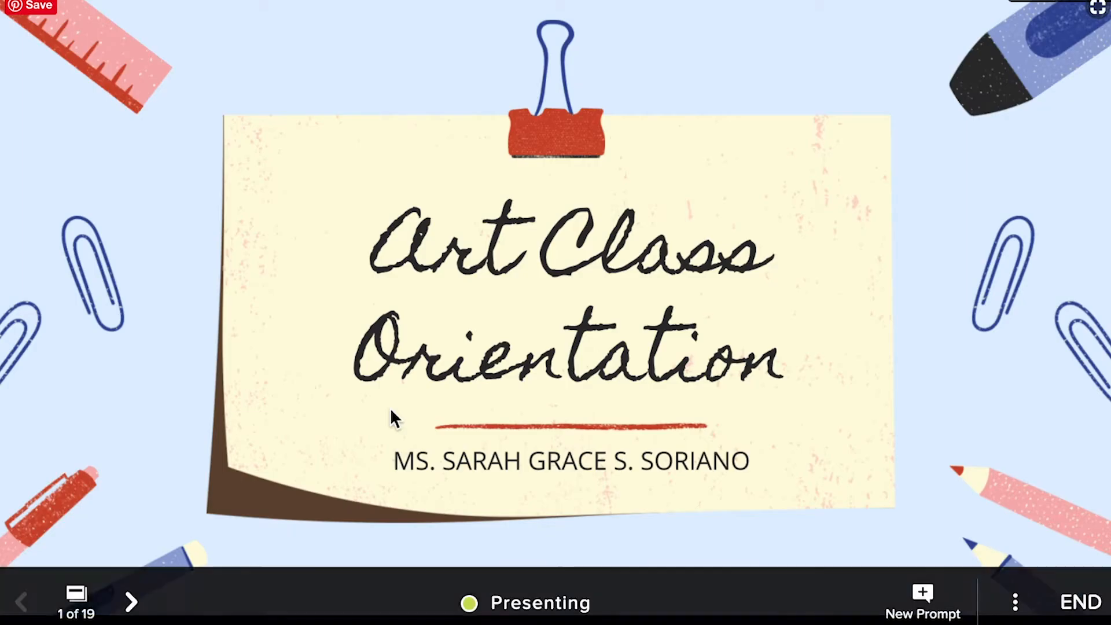
left_click(131, 602)
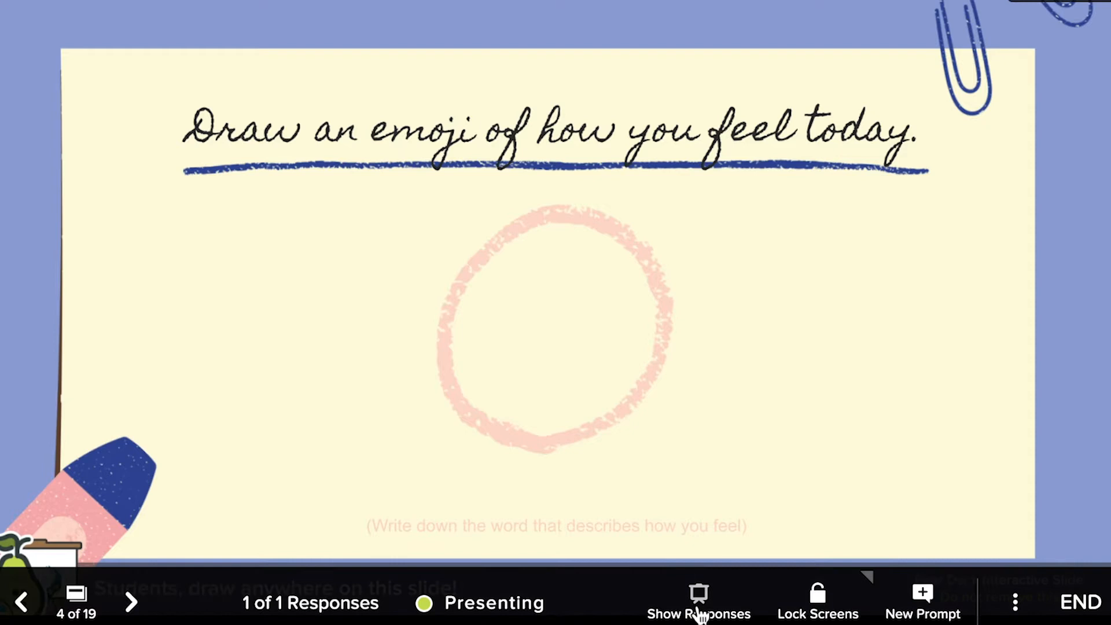
left_click(697, 601)
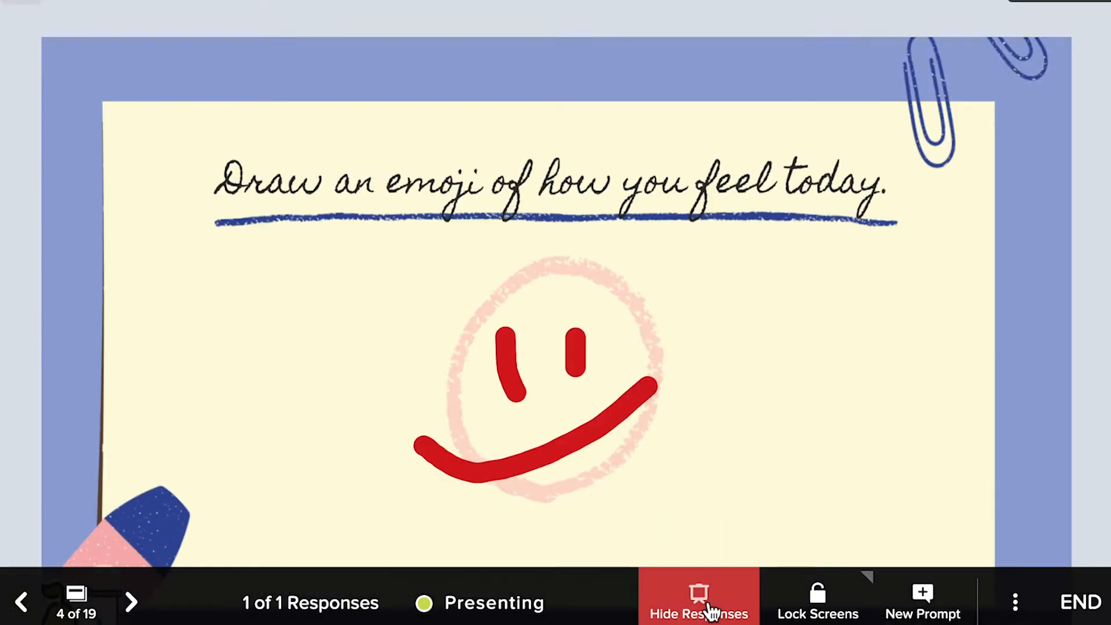
left_click(698, 602)
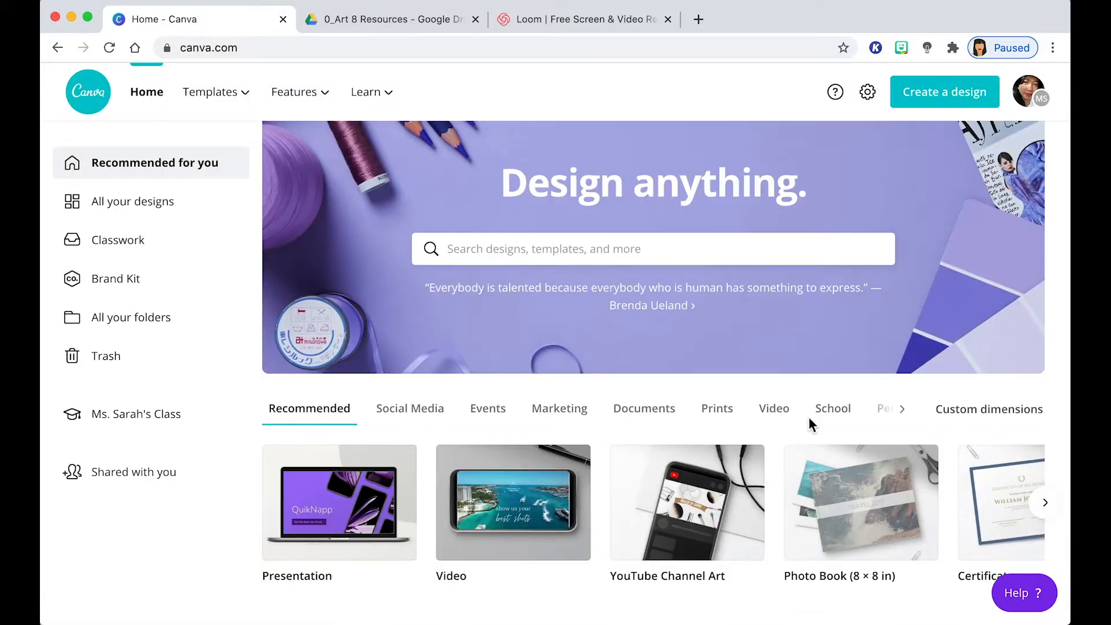
- Locate the Art Class Orientation design on the Canva home page
scroll("down", 3)
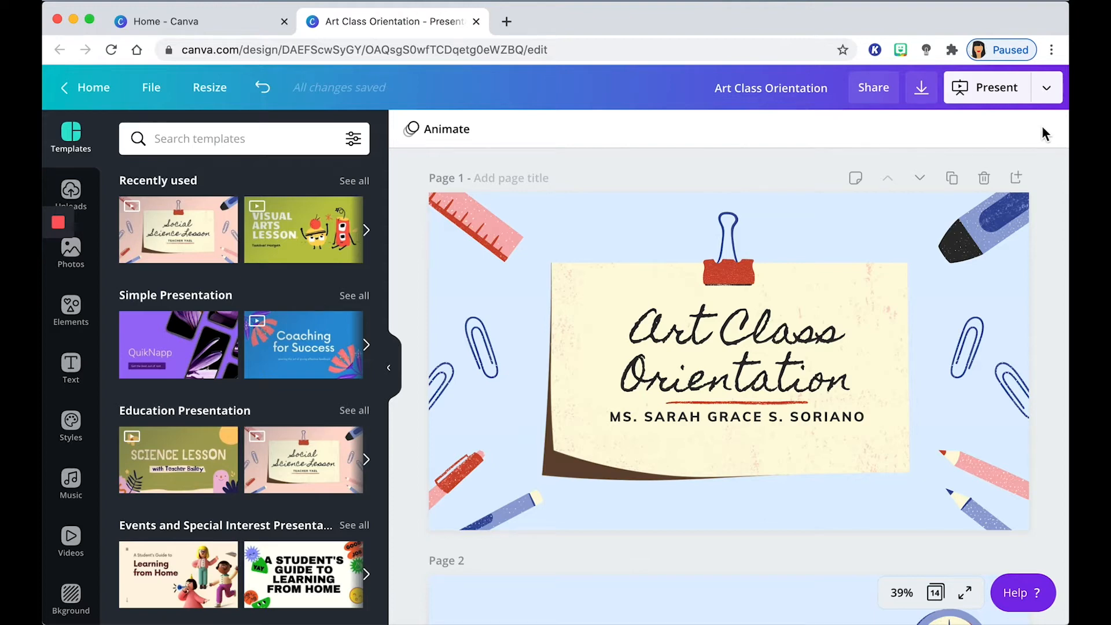
mouse_move(951, 145)
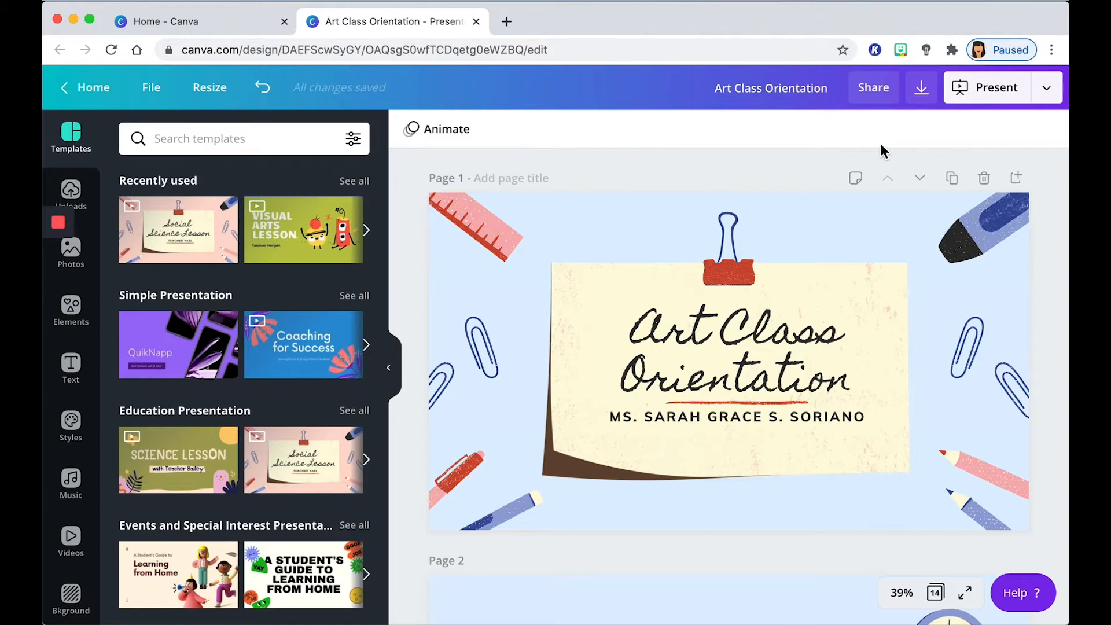
mouse_move(950, 142)
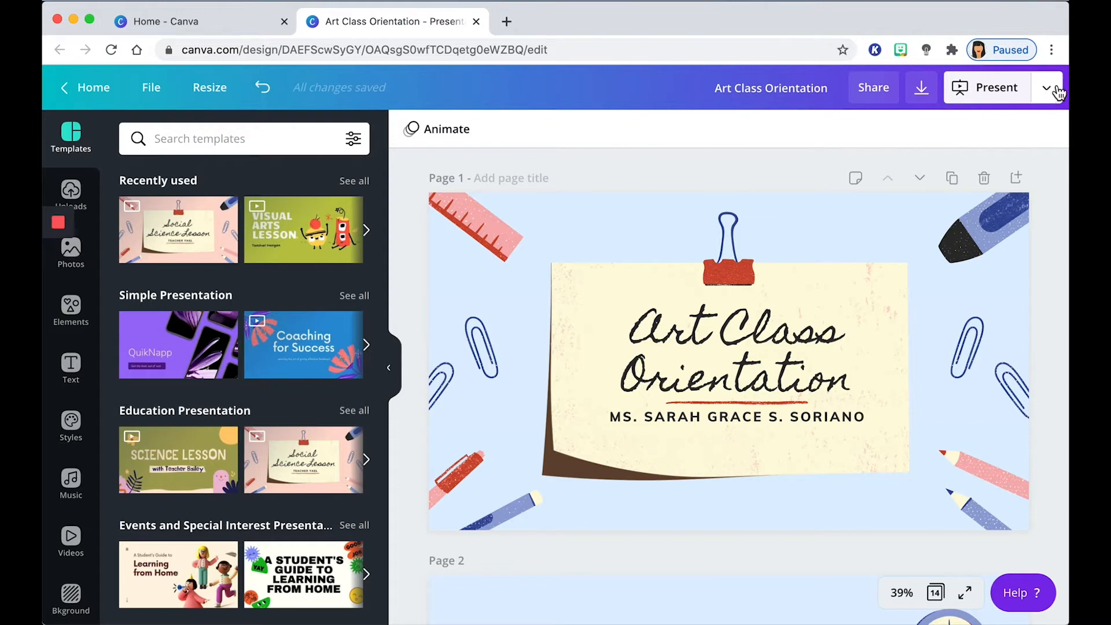
- Download the design as a Microsoft PowerPoint file including all pages 1–14
left_click(1046, 87)
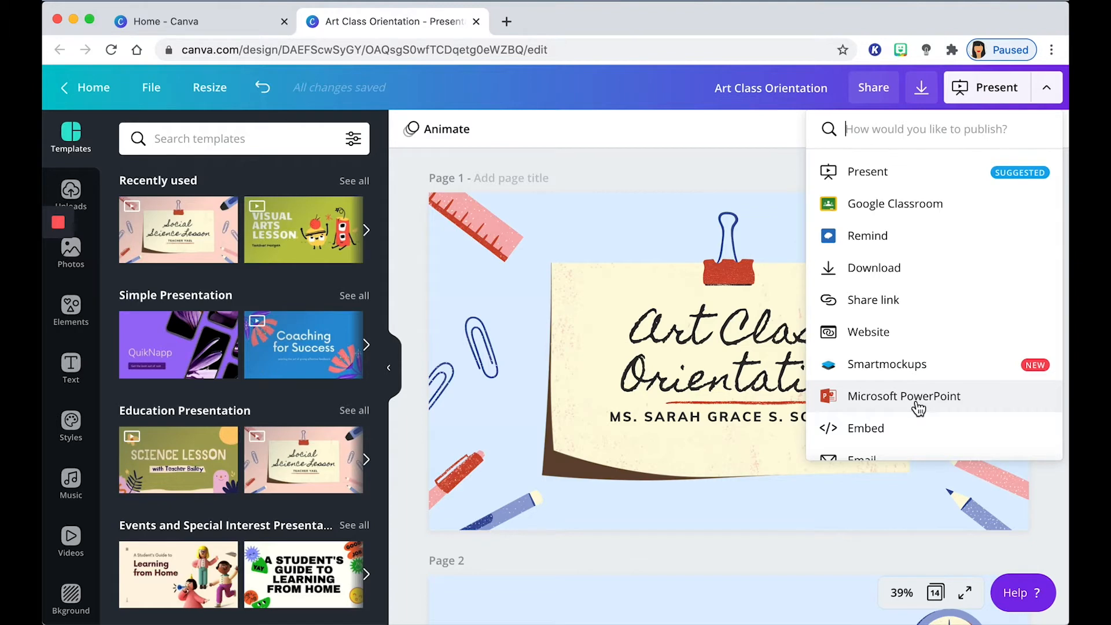
left_click(903, 396)
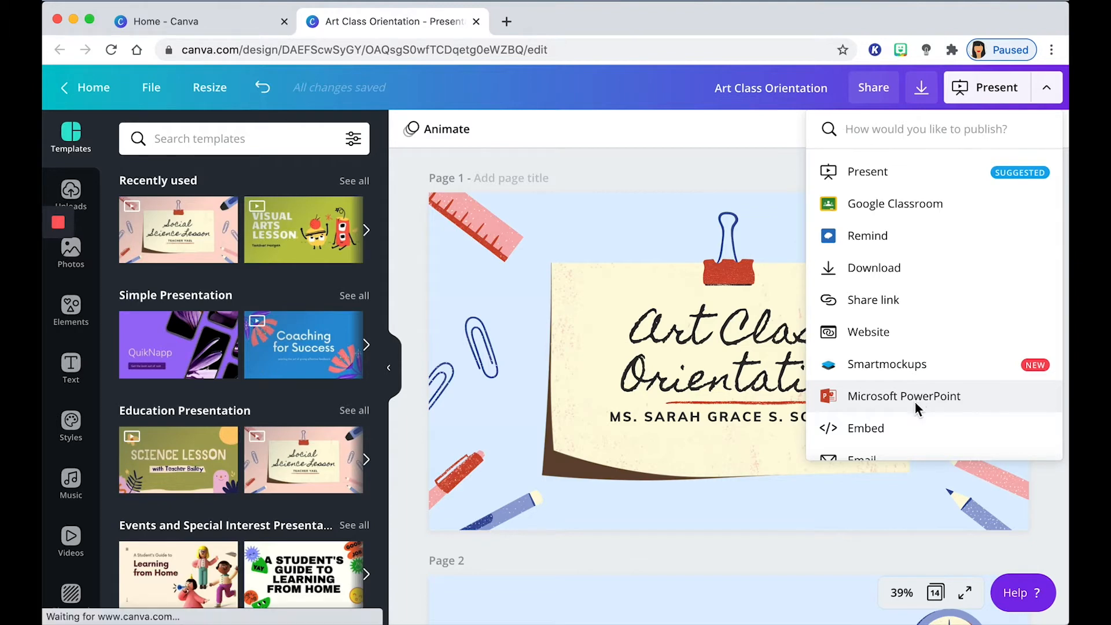
left_click(904, 396)
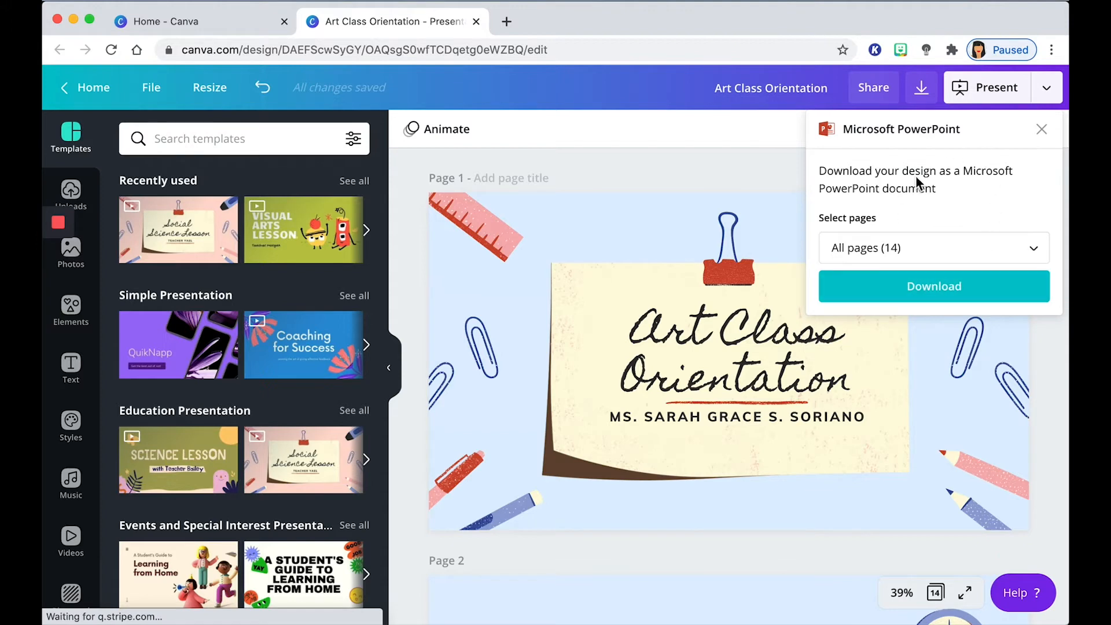
left_click(933, 248)
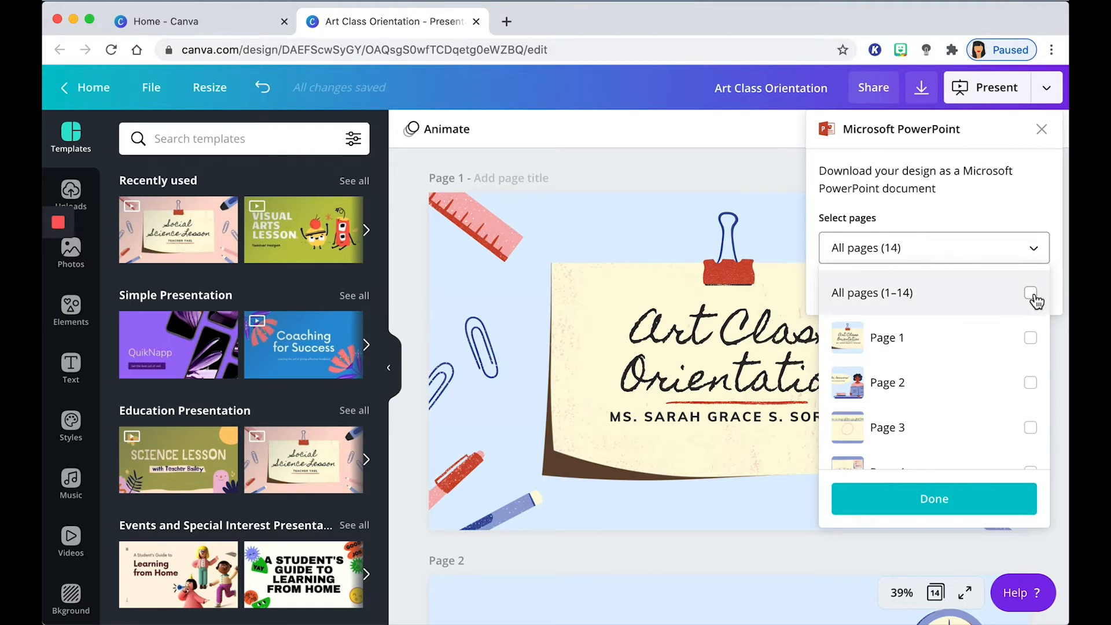
left_click(1030, 292)
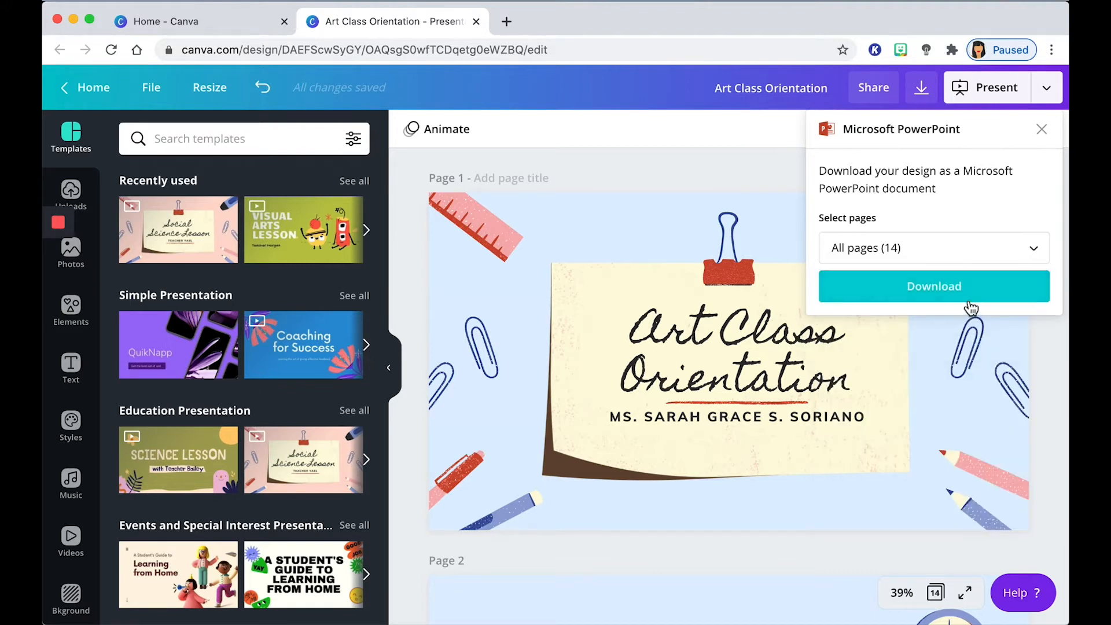
left_click(933, 285)
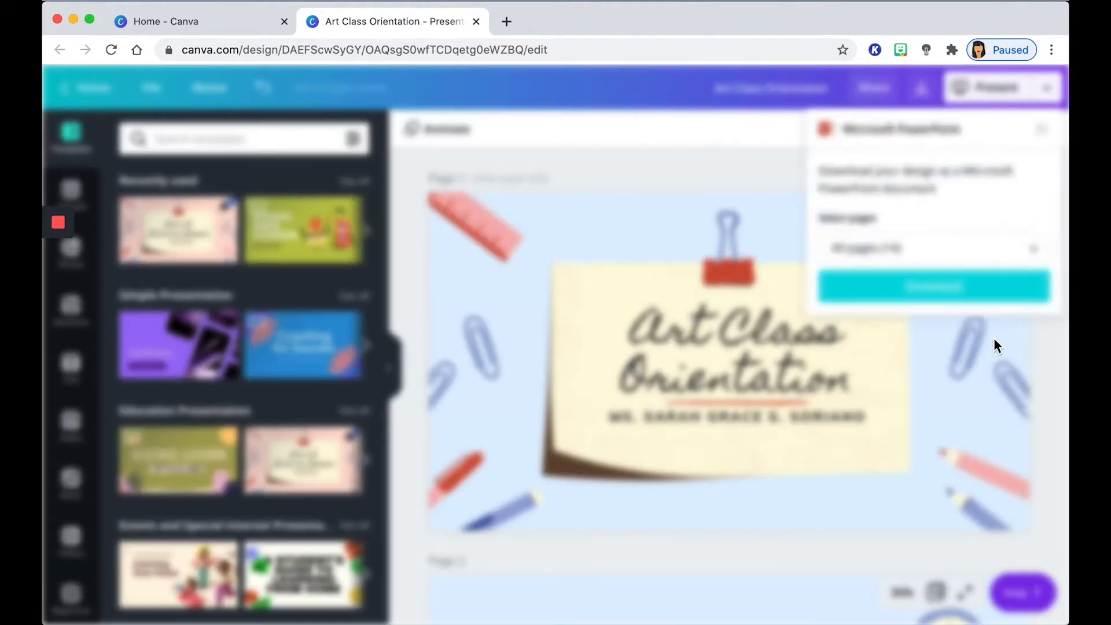
left_click(932, 286)
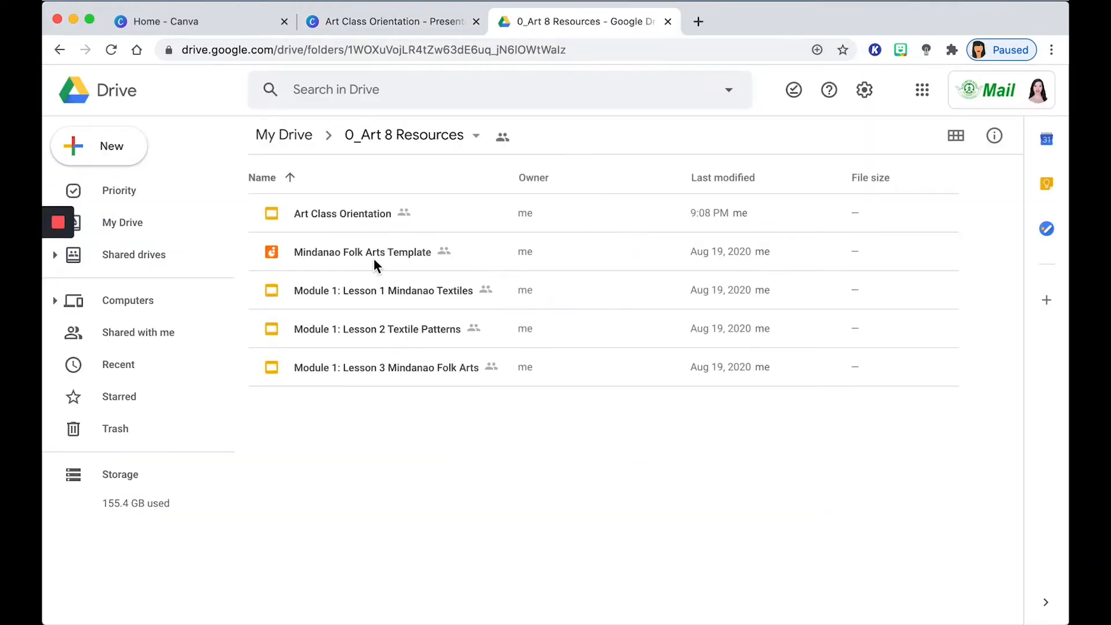
mouse_move(307, 226)
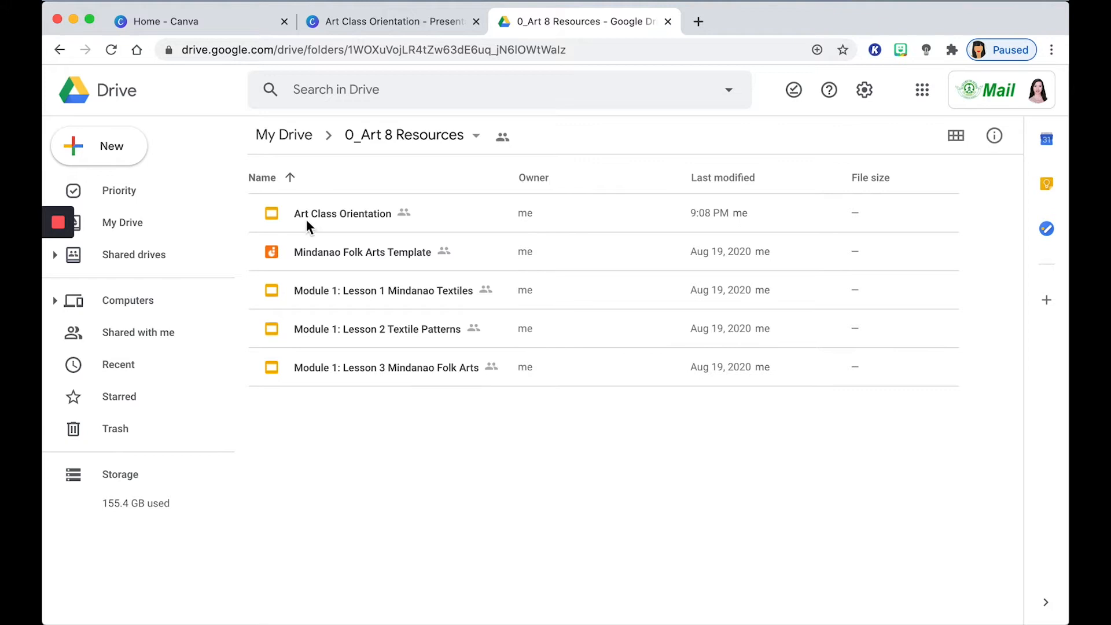
mouse_move(308, 333)
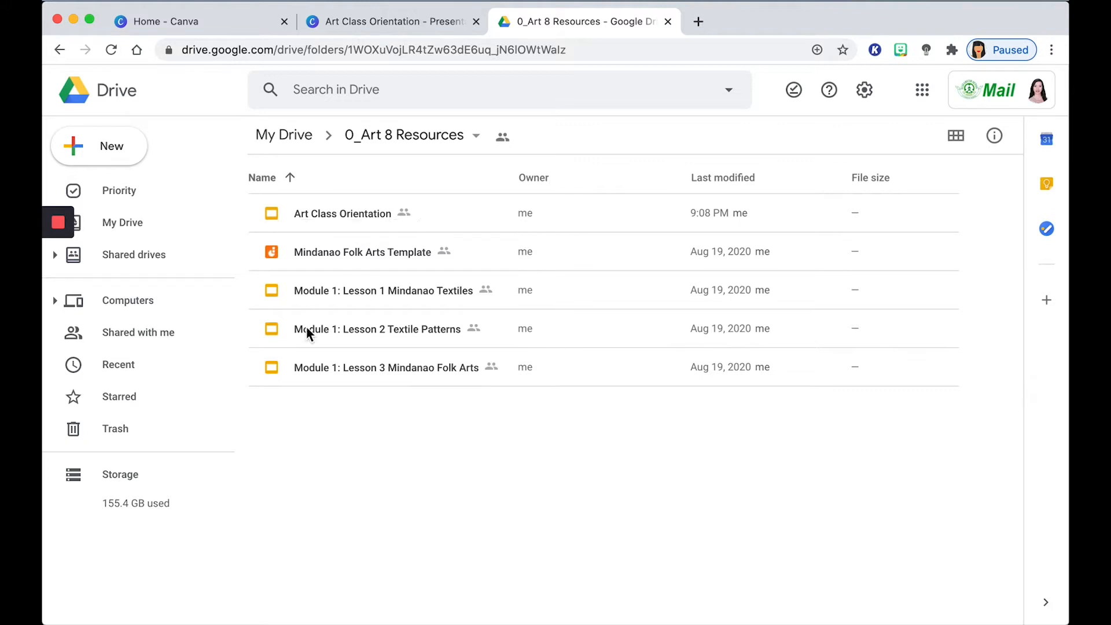
- Create a new Google Slides presentation in the 0_Art 8 Resources folder
right_click(390, 453)
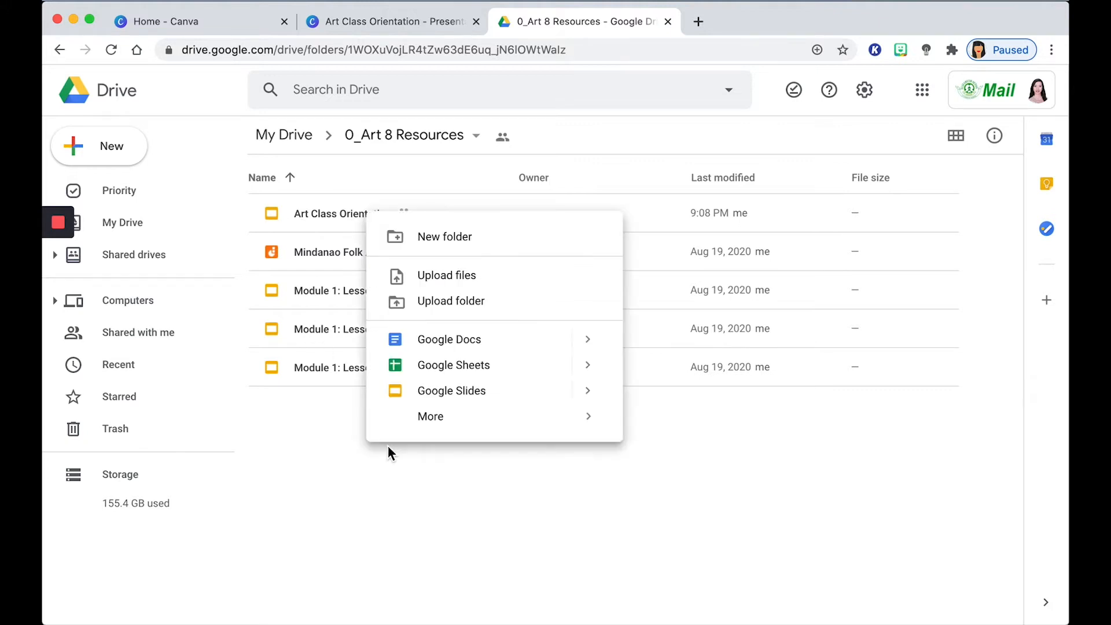
mouse_move(430, 416)
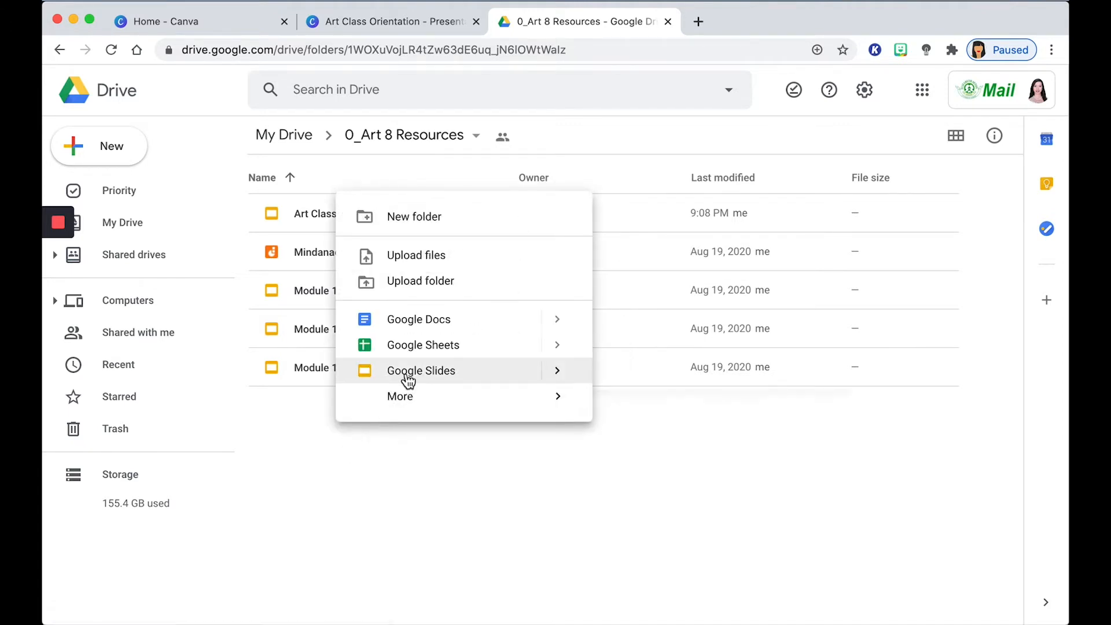
mouse_move(508, 377)
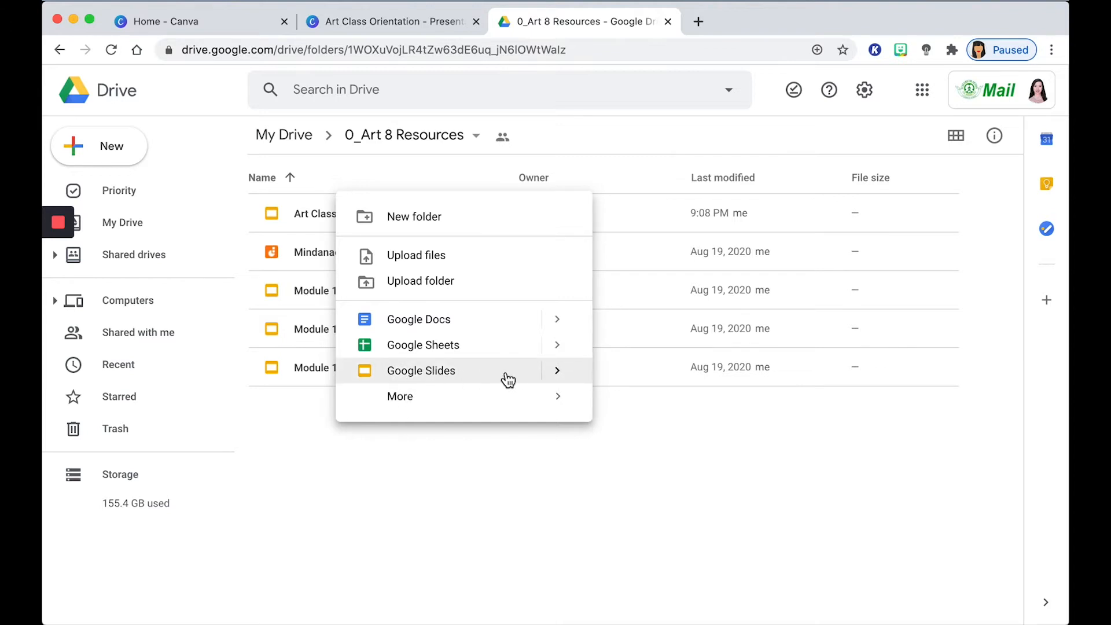
left_click(421, 370)
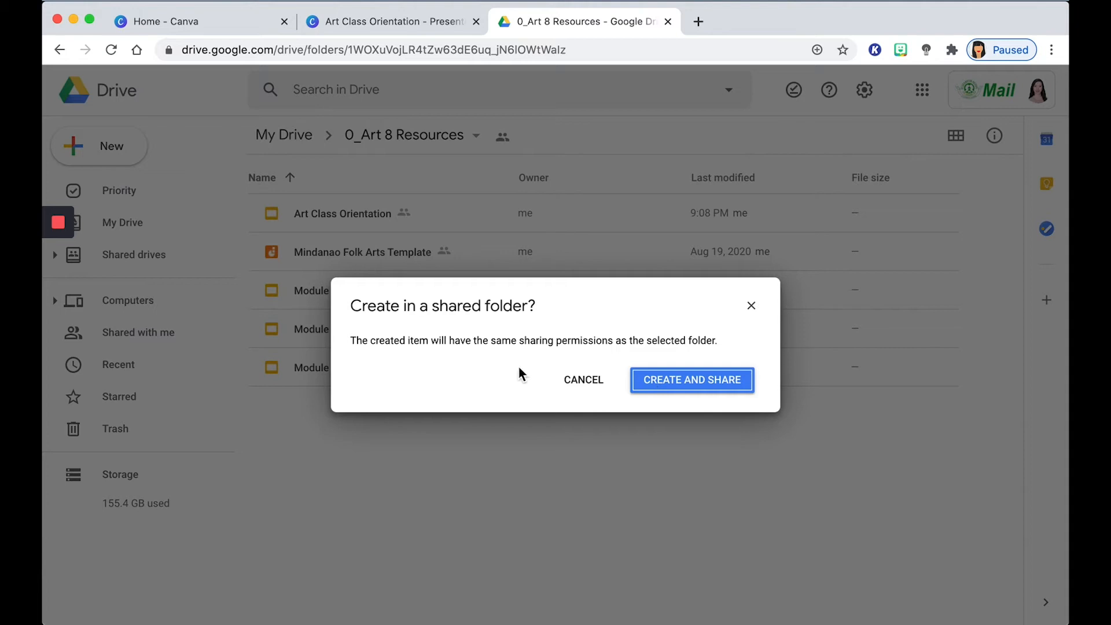
mouse_move(671, 413)
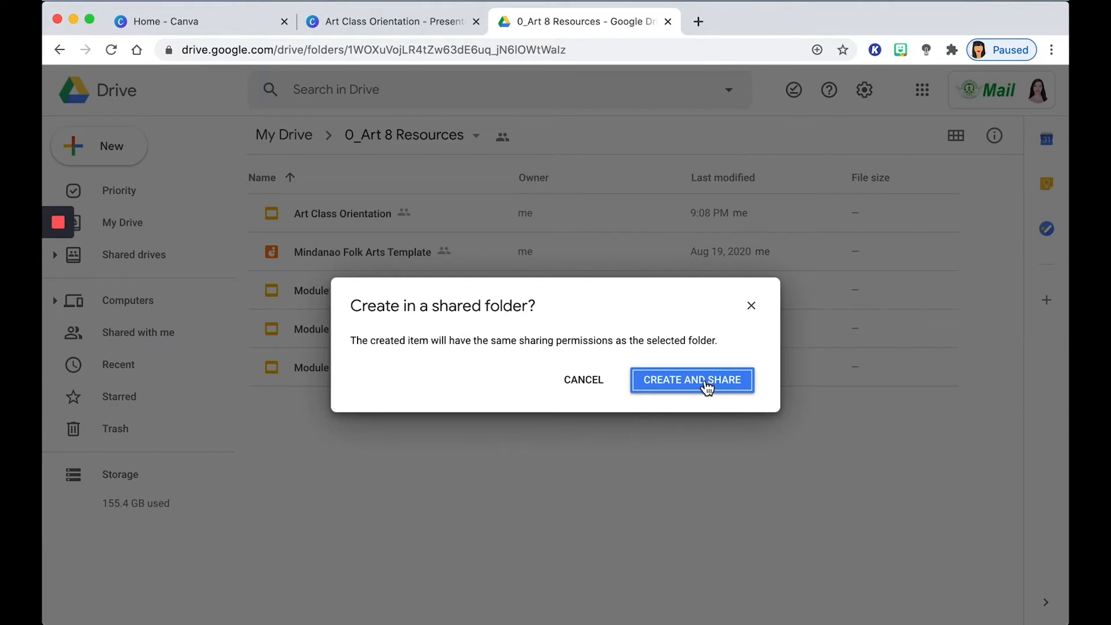
- Confirm Create and Share so the presentation inherits the folder's sharing permissions
left_click(691, 380)
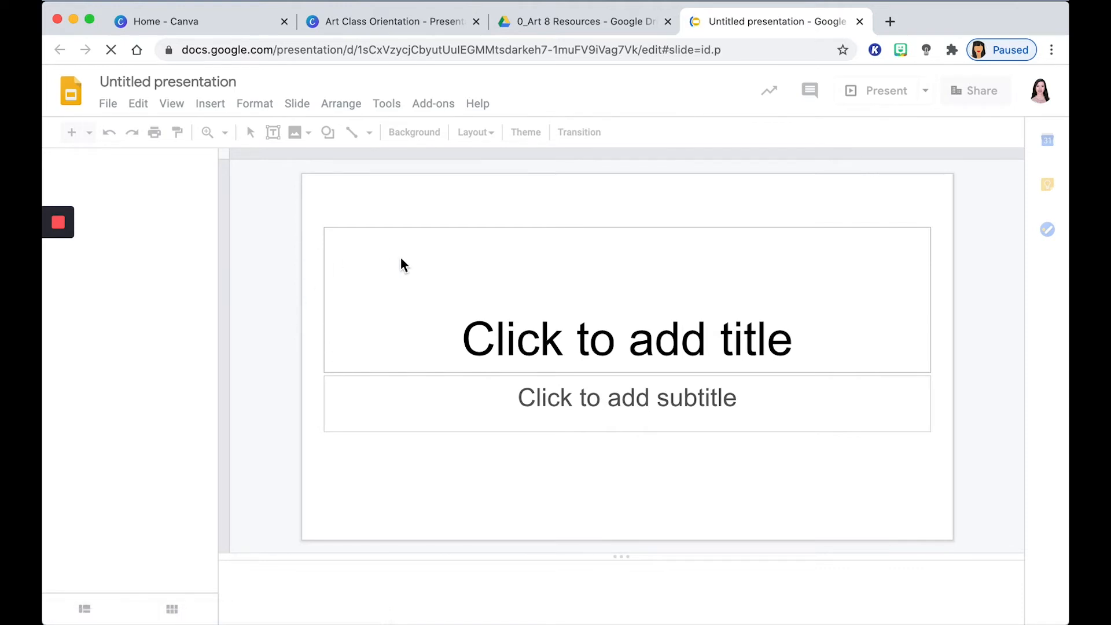
- Rename the untitled presentation to 'Art Class Orientation'
left_click(526, 132)
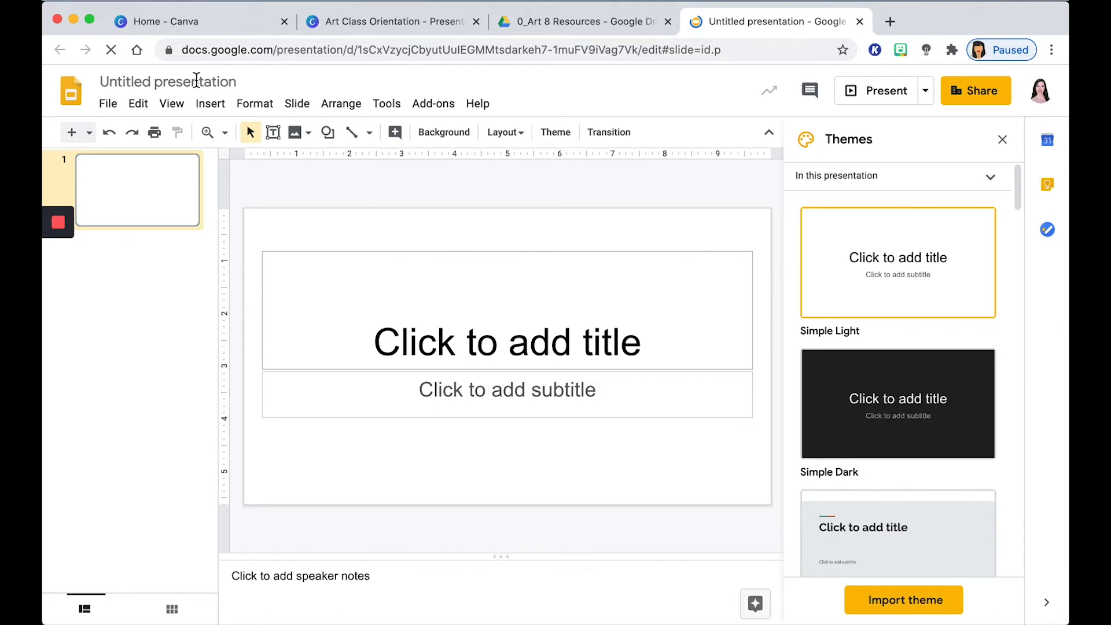
left_click(166, 81)
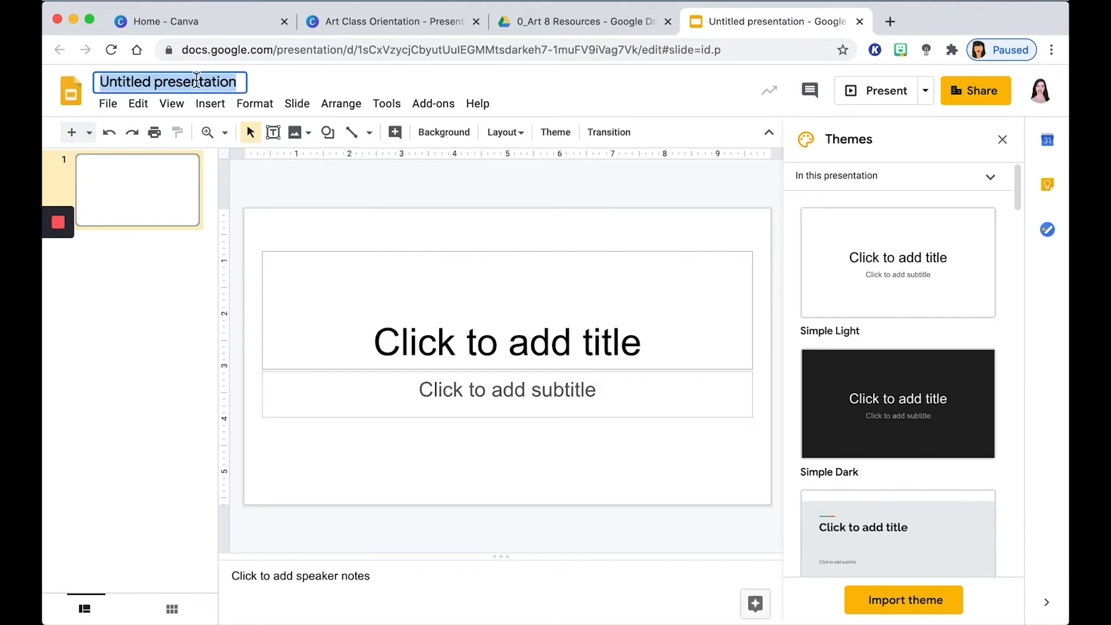
type("Art Class Orie")
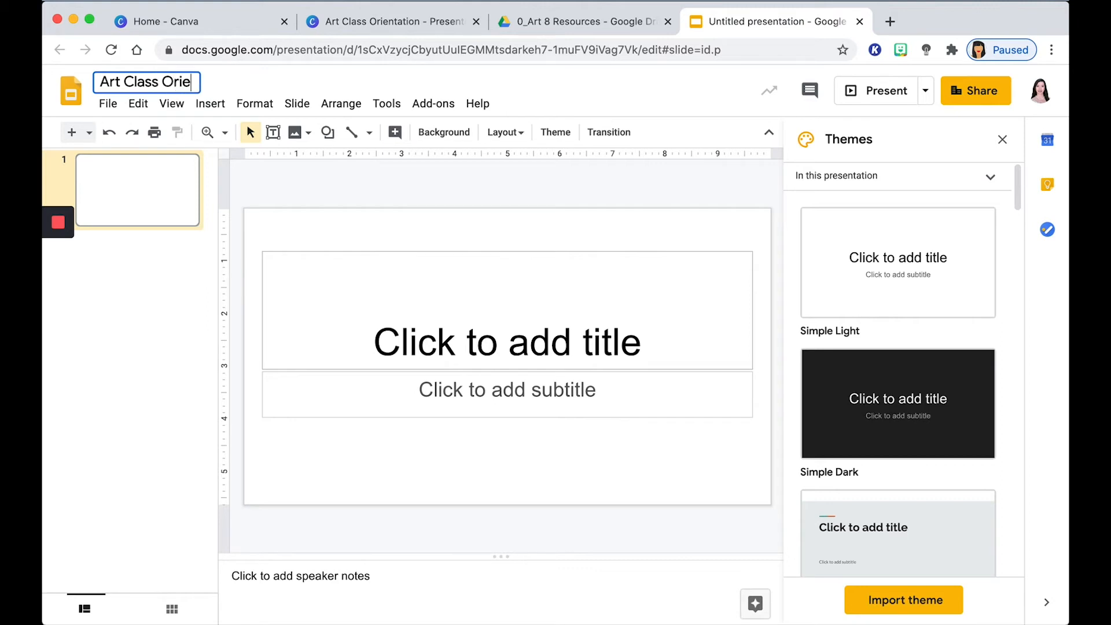
type("ntation")
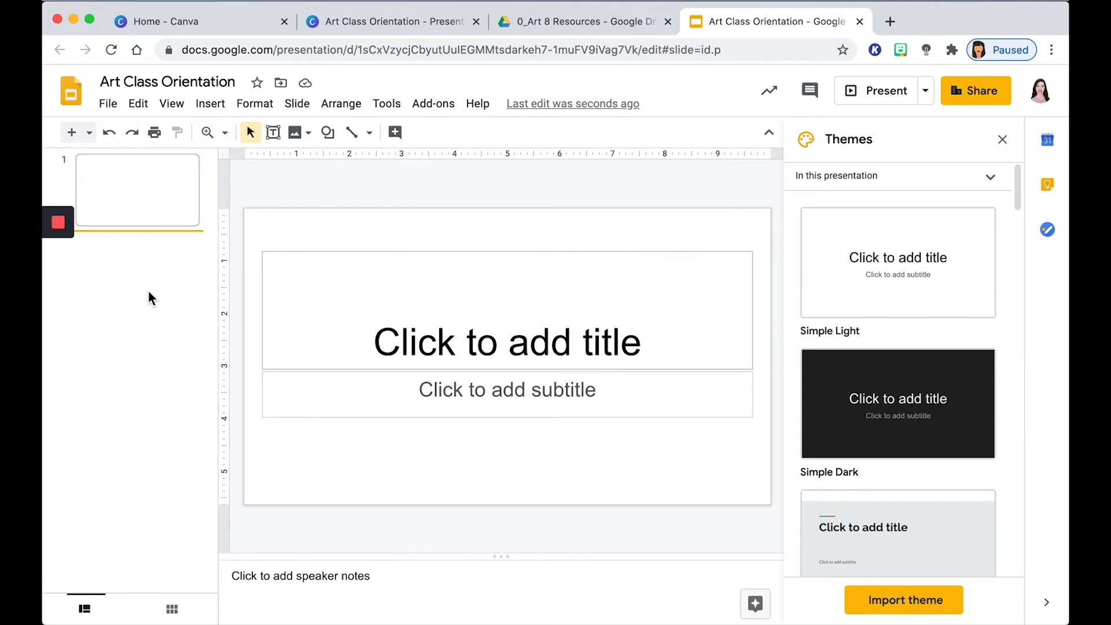
- Import slides by uploading the Art Class Orientation PowerPoint file from the computer
left_click(108, 103)
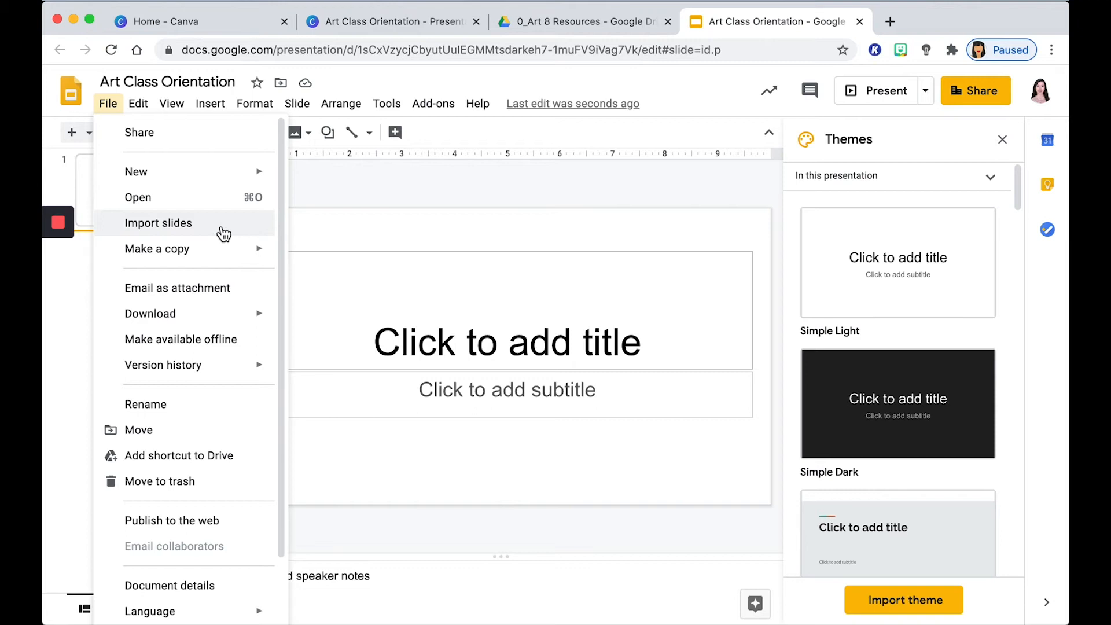
left_click(158, 222)
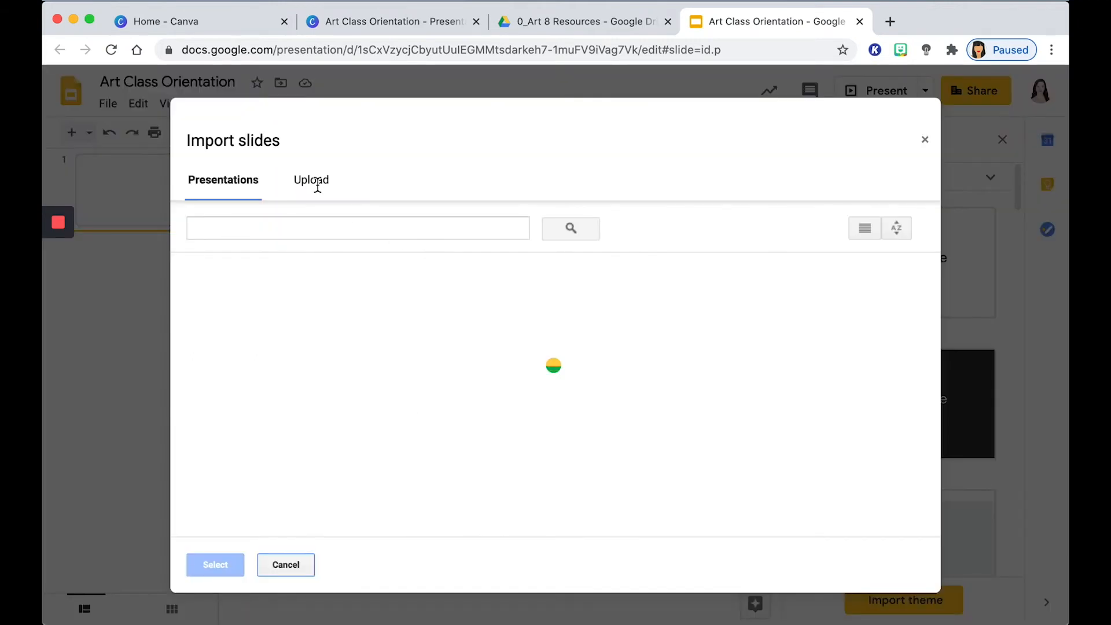
left_click(310, 179)
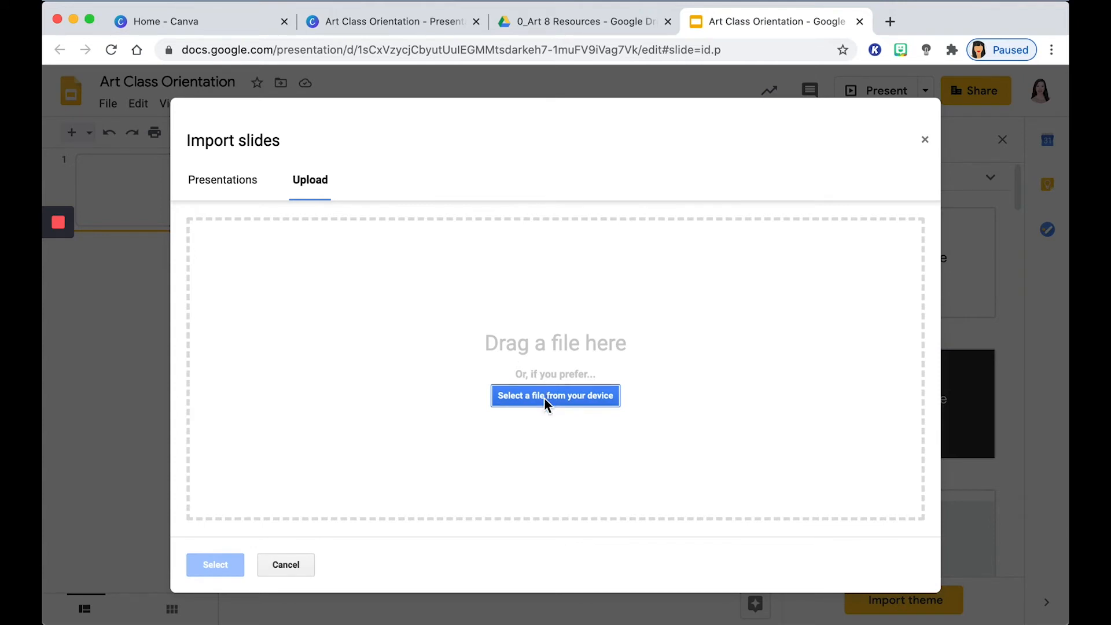
left_click(554, 396)
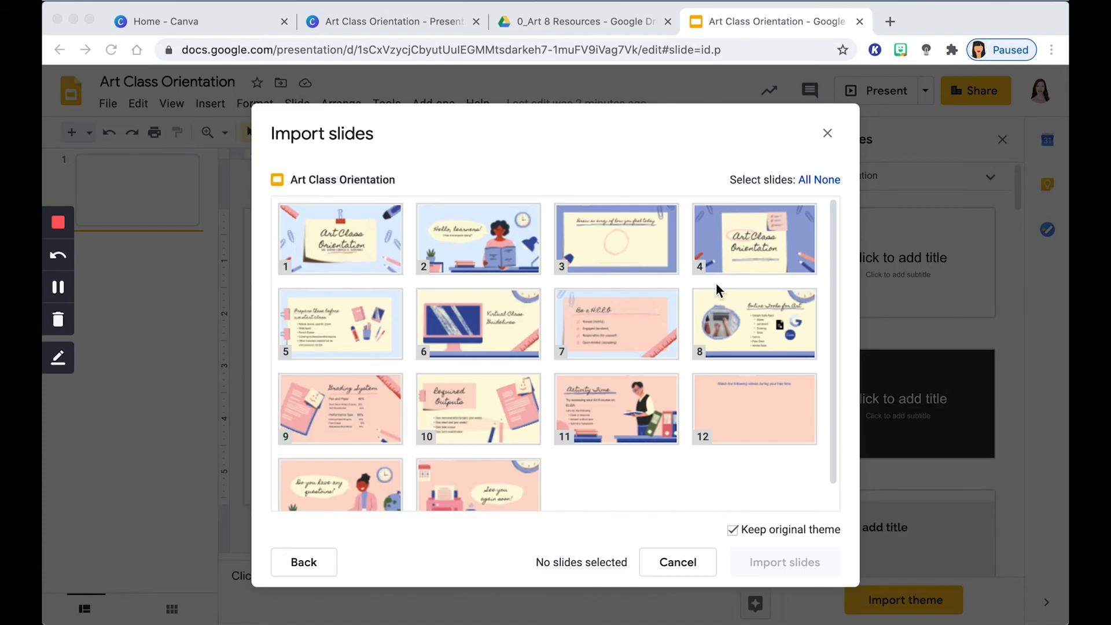
mouse_move(623, 451)
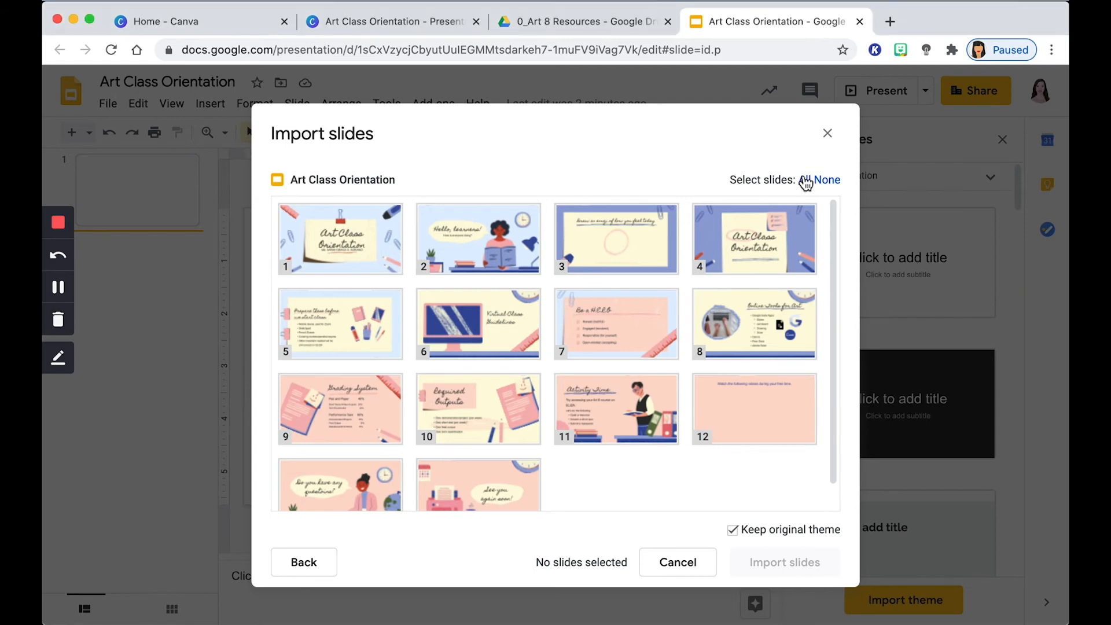
- Select all 14 uploaded slides for import, keeping the original theme
left_click(804, 179)
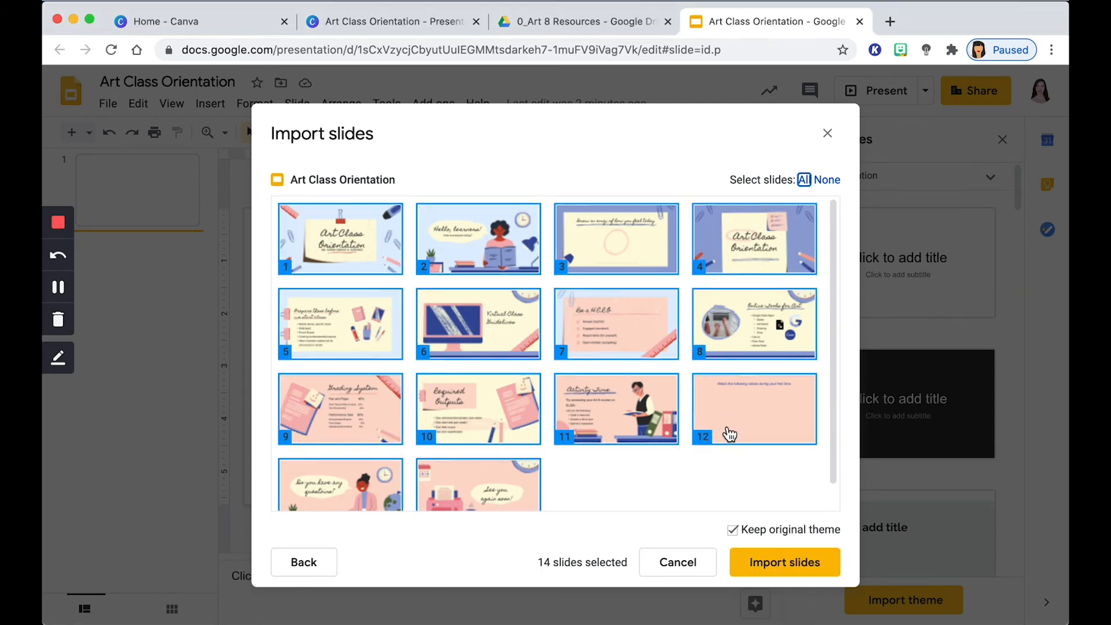
left_click(753, 409)
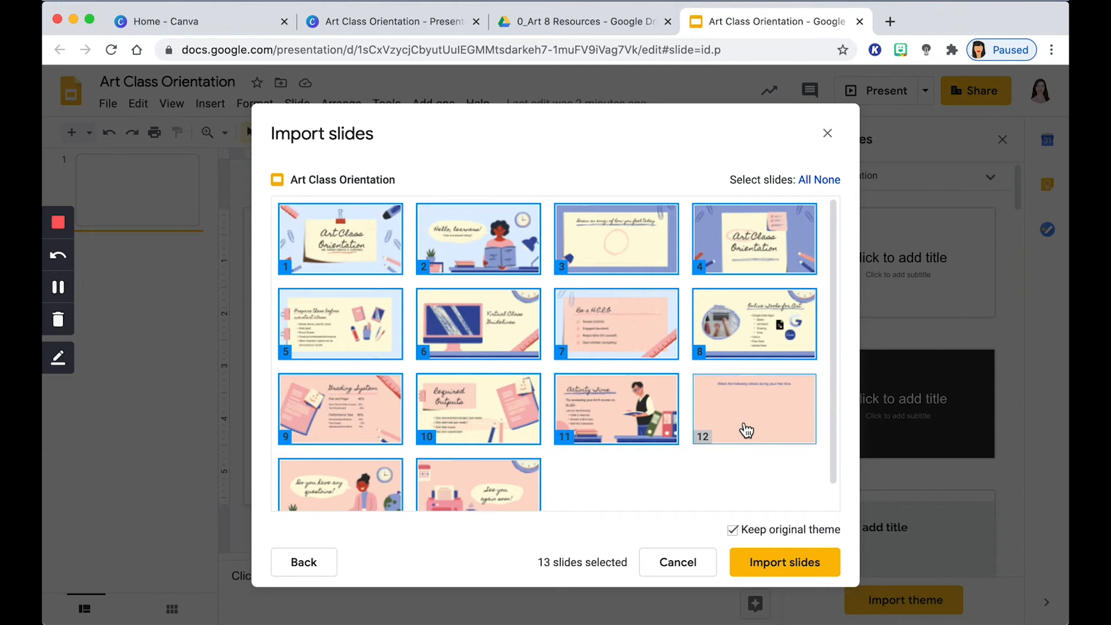
left_click(753, 408)
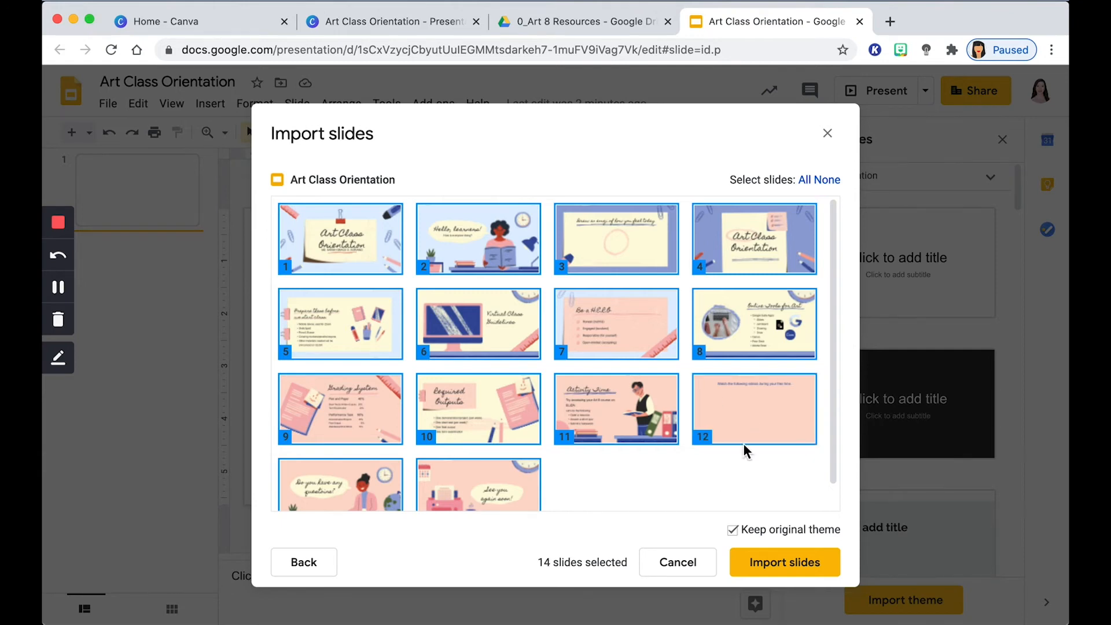
mouse_move(636, 450)
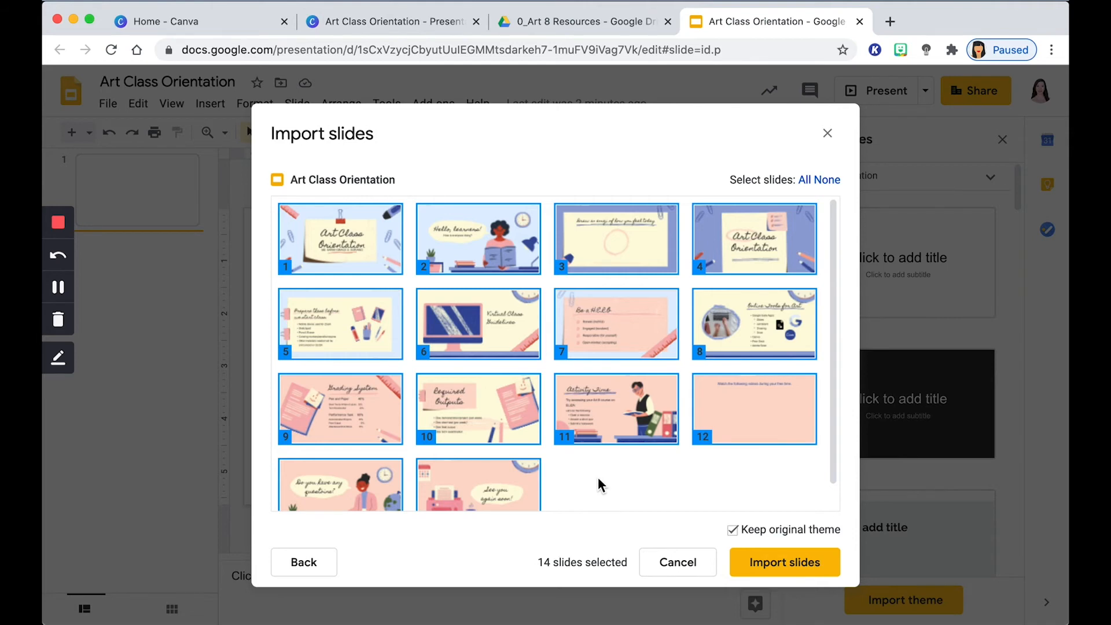
mouse_move(773, 537)
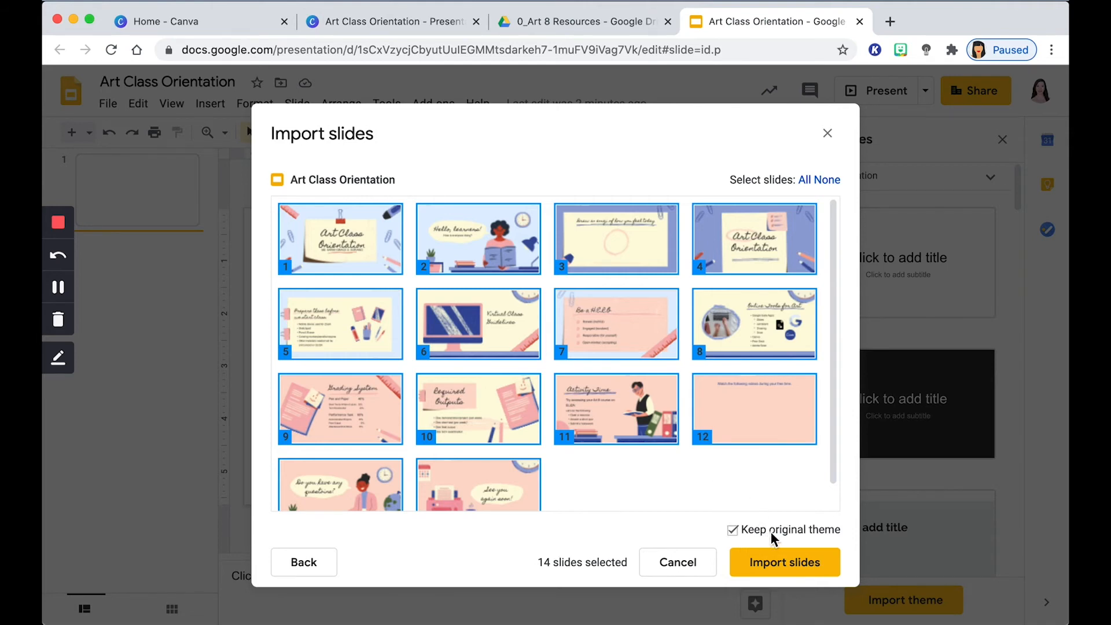
mouse_move(813, 544)
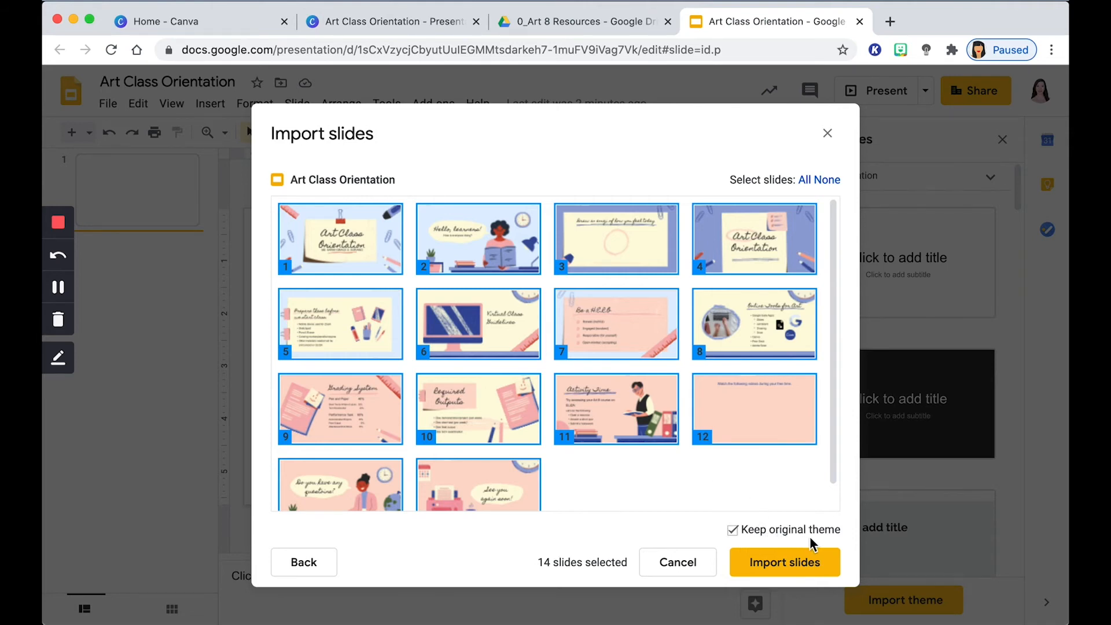
- Import the 14 slides and go to slide 4 with the emoji drawing prompt
left_click(784, 562)
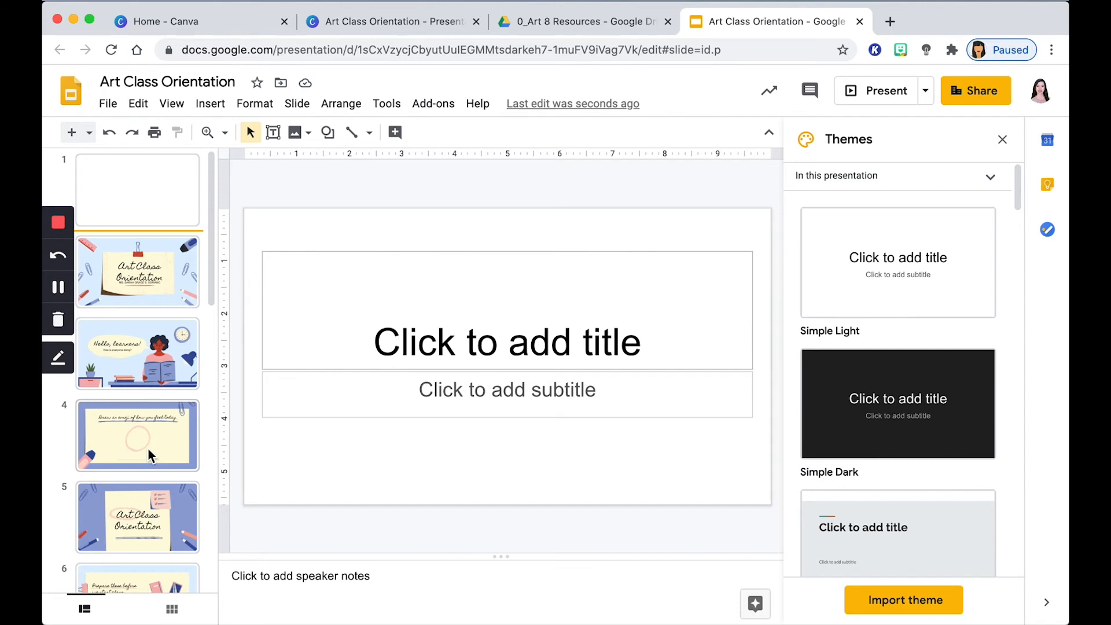
left_click(138, 436)
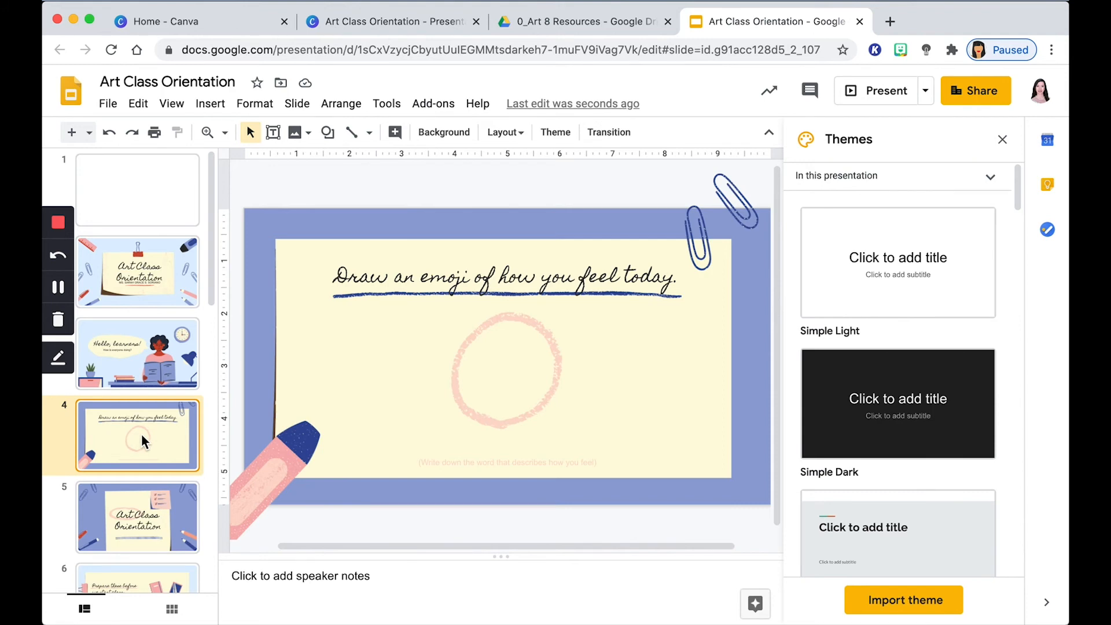
left_click(433, 103)
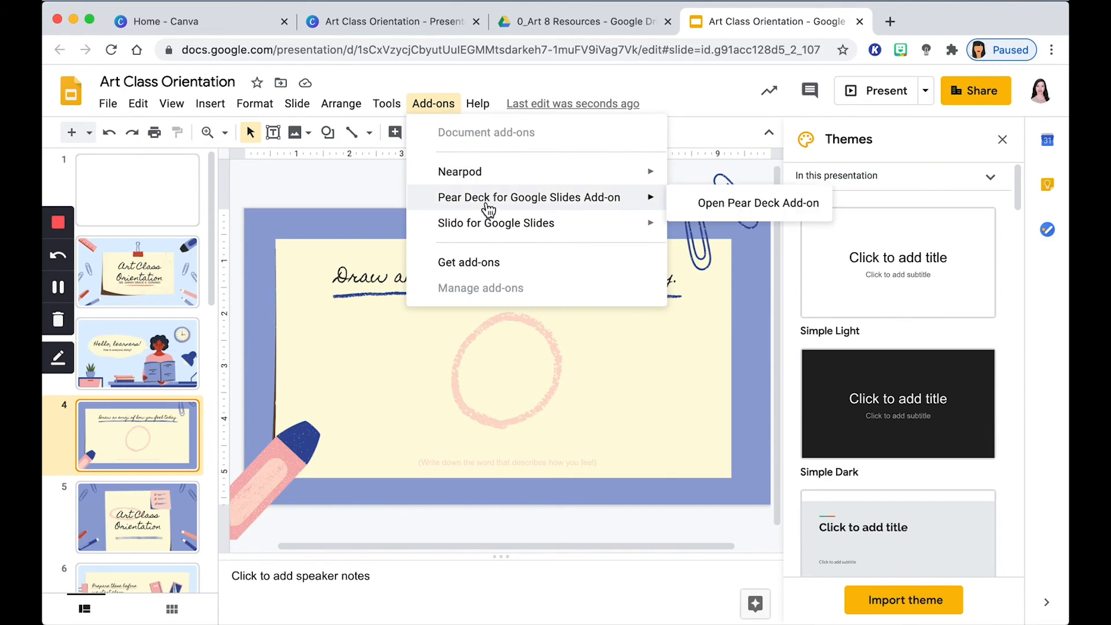
mouse_move(618, 203)
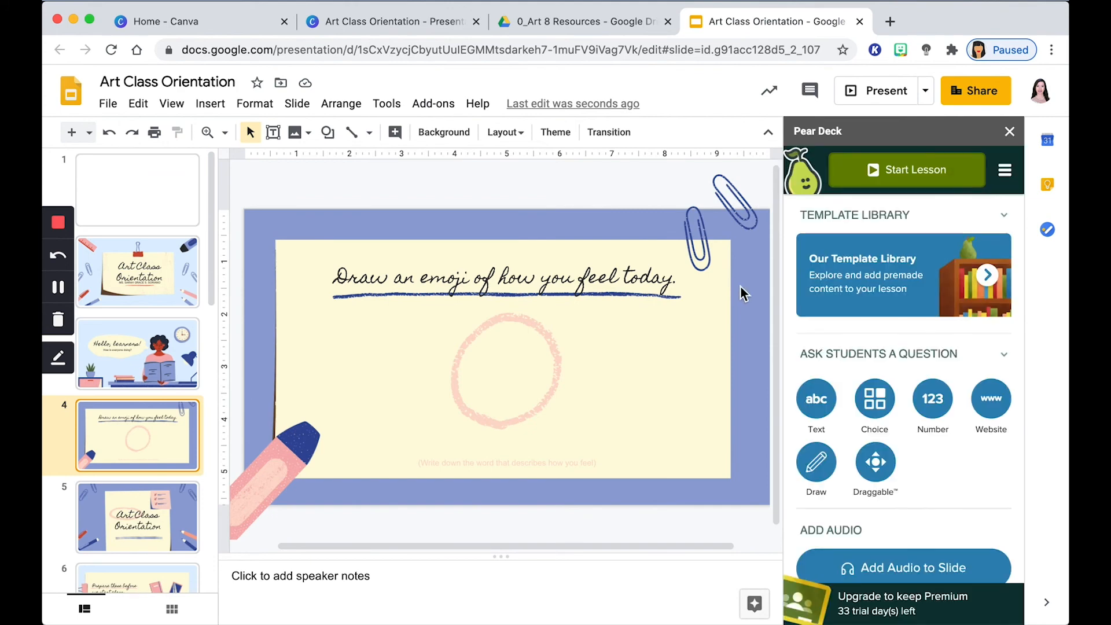
mouse_move(875, 399)
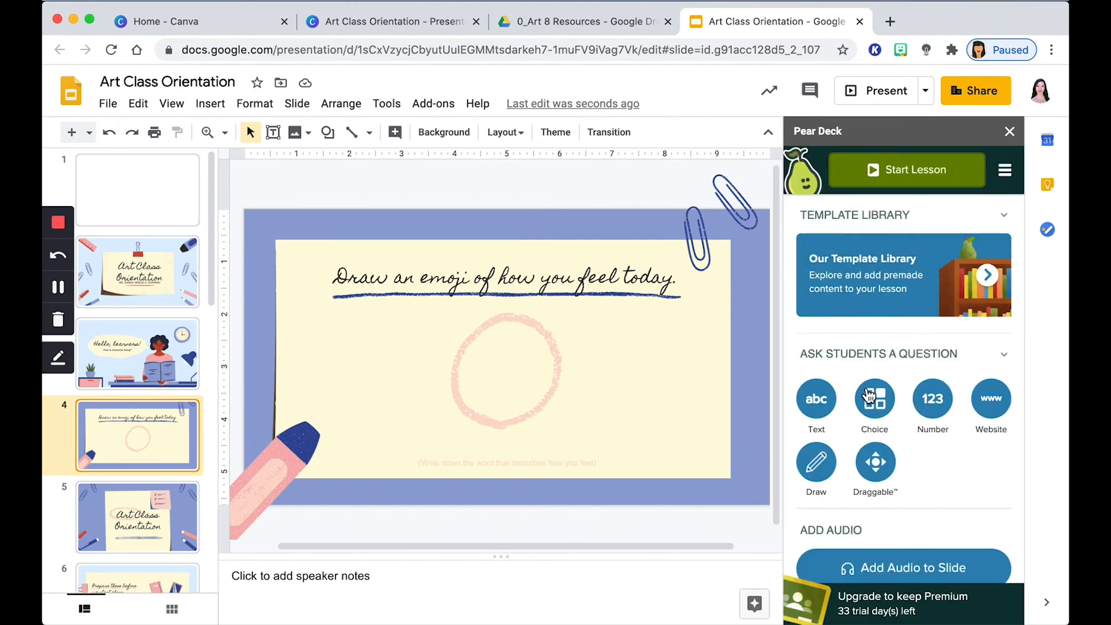
mouse_move(960, 418)
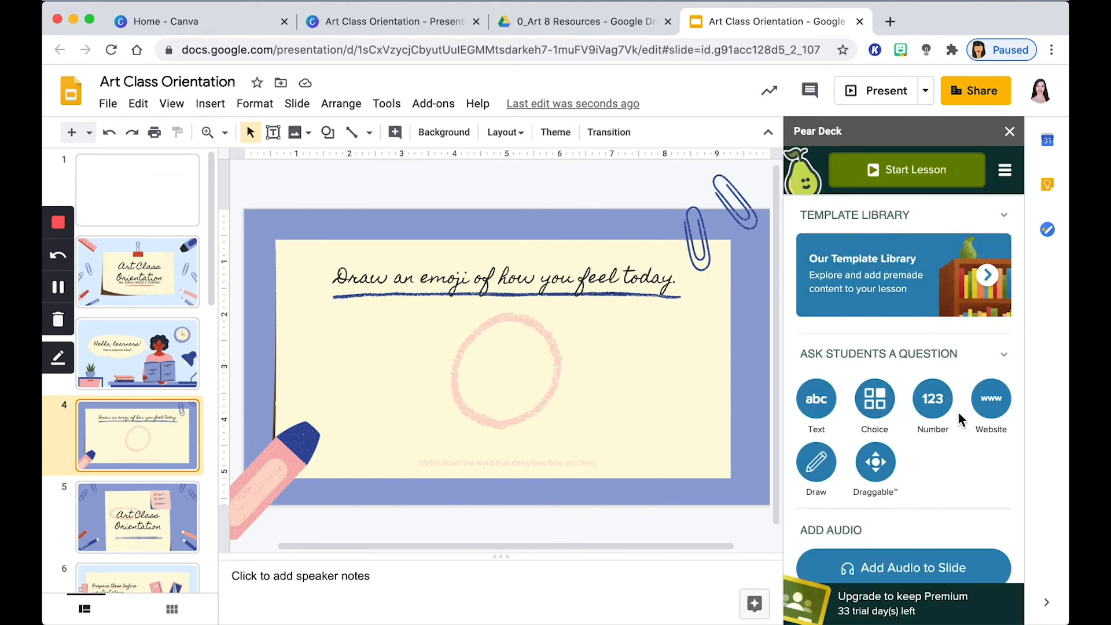
mouse_move(960, 437)
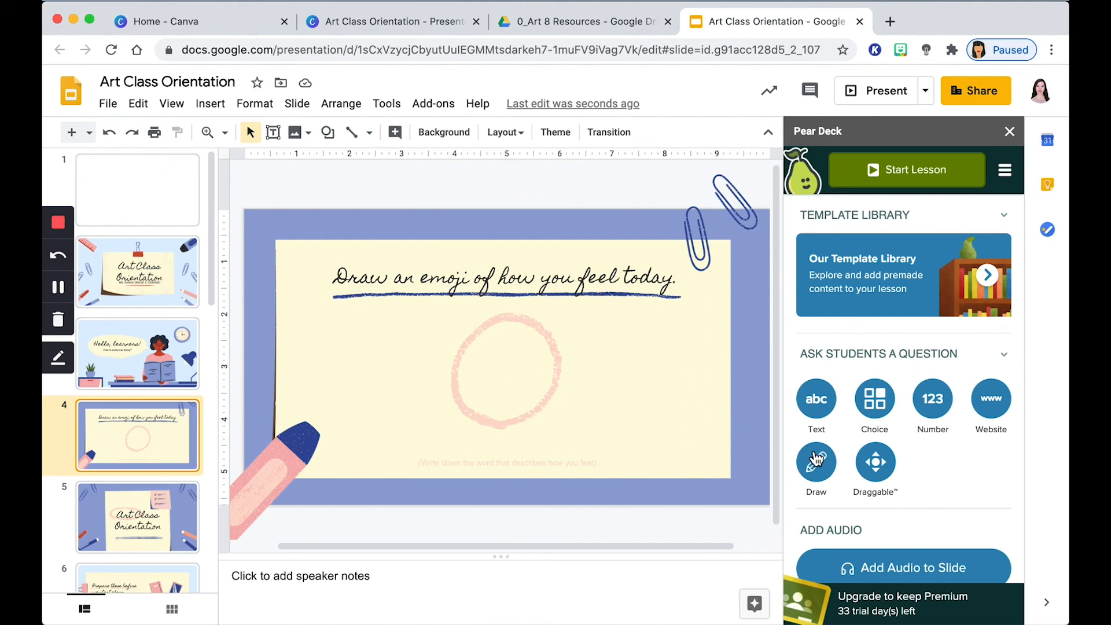
- Insert a Pear Deck Draw question onto slide 4
left_click(815, 459)
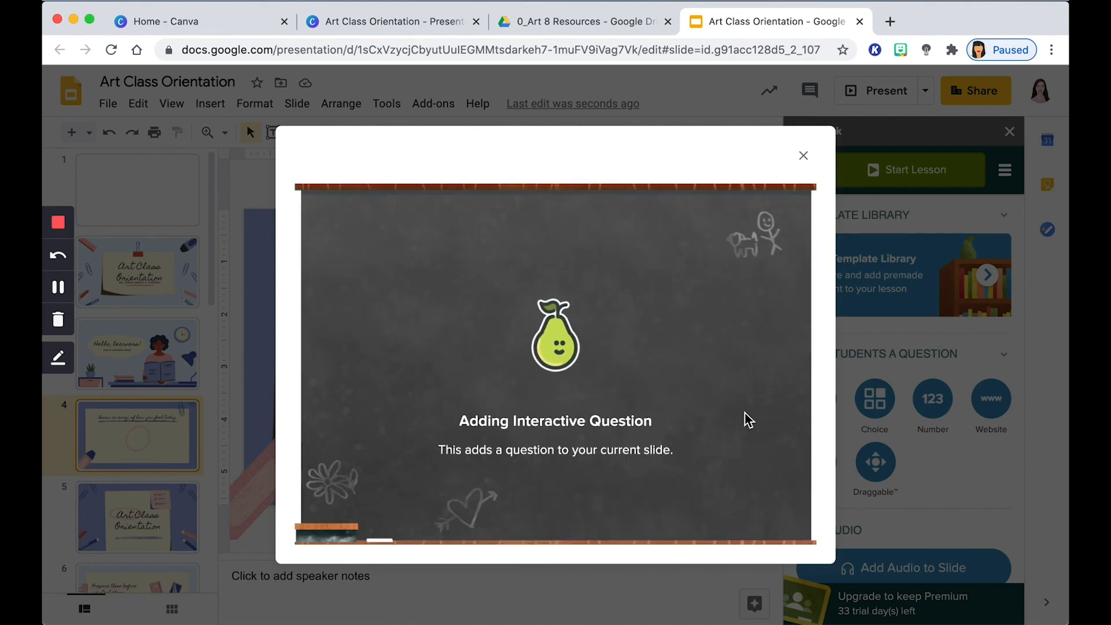
mouse_move(892, 386)
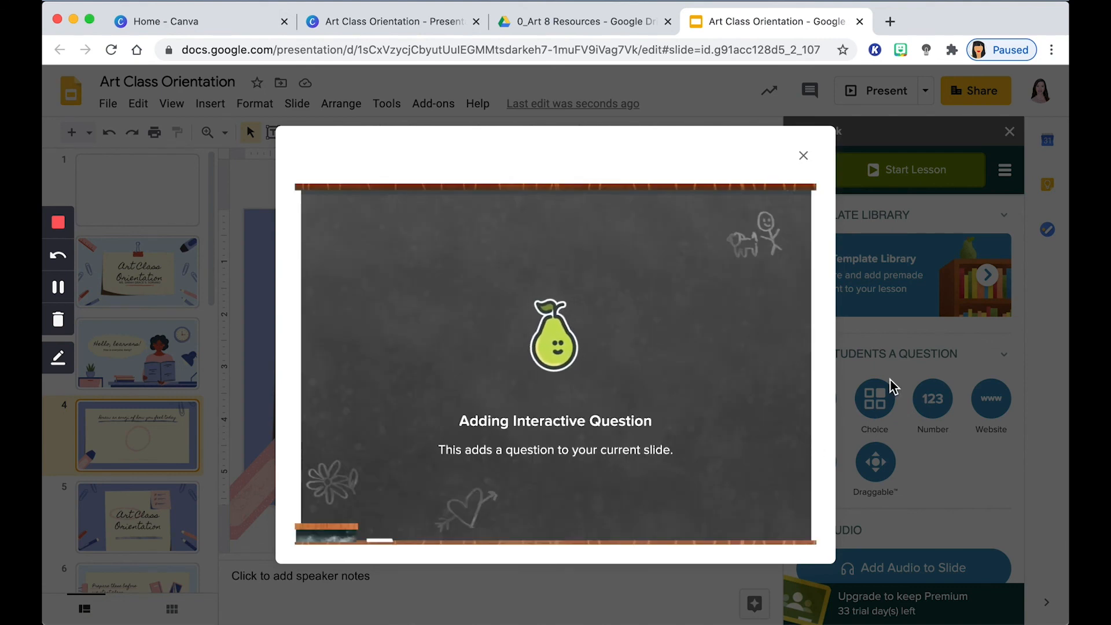